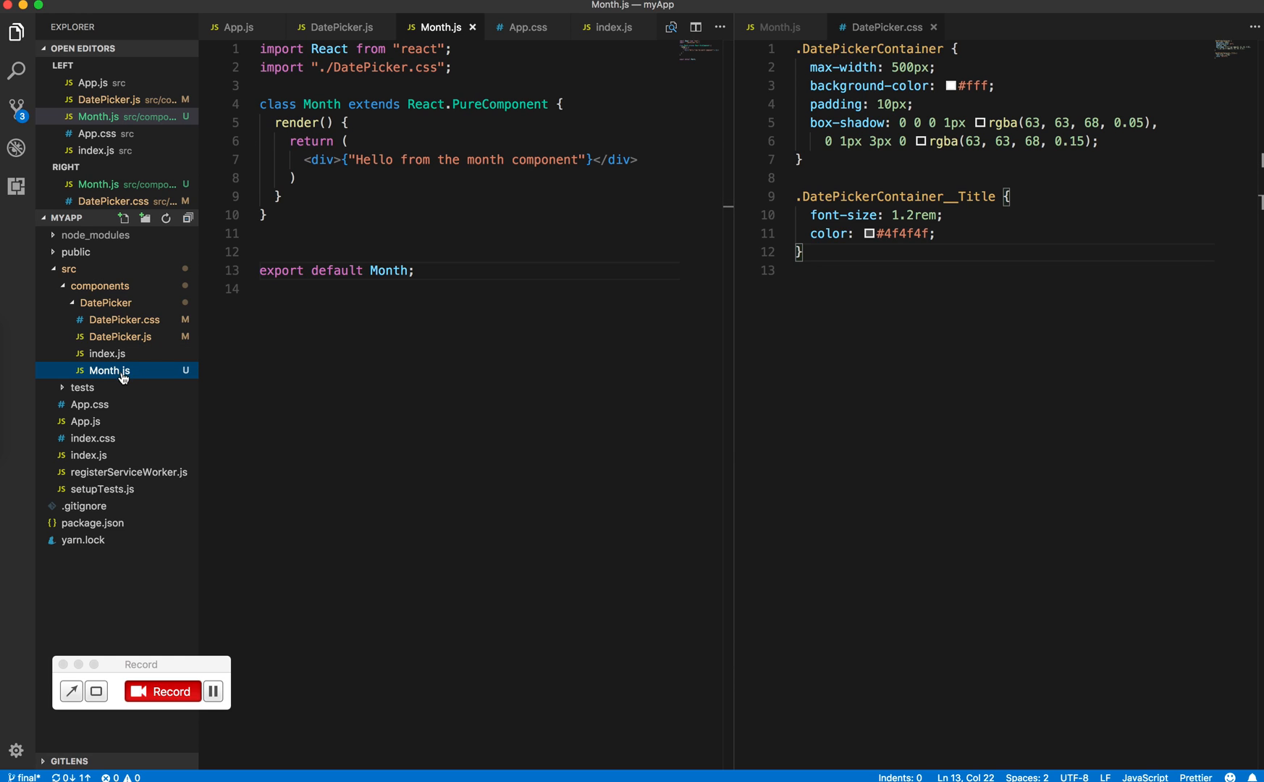
{"action": "mouse_move", "coordinate": [121, 371]}
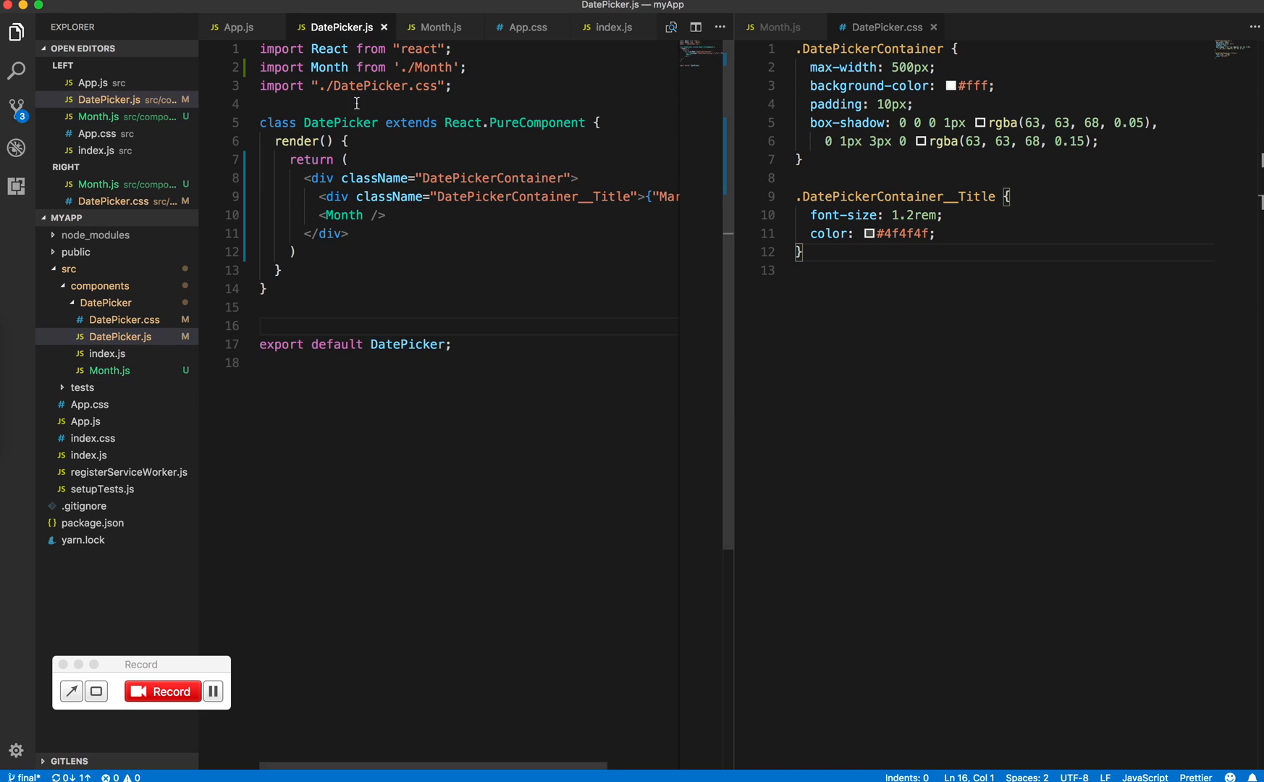
Define a const weekdays array of Sunday through Saturday above the Month class.
{"action": "double_click", "coordinate": [343, 215]}
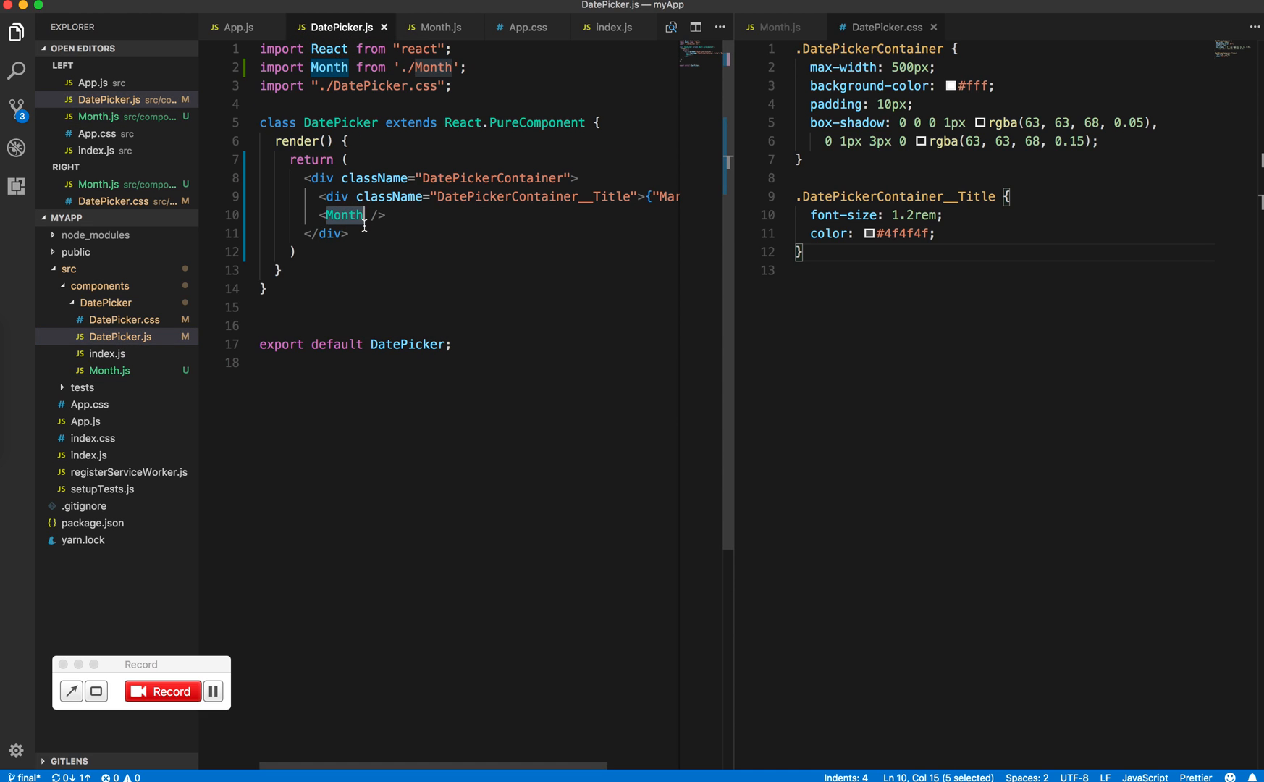
{"action": "left_click", "coordinate": [439, 27]}
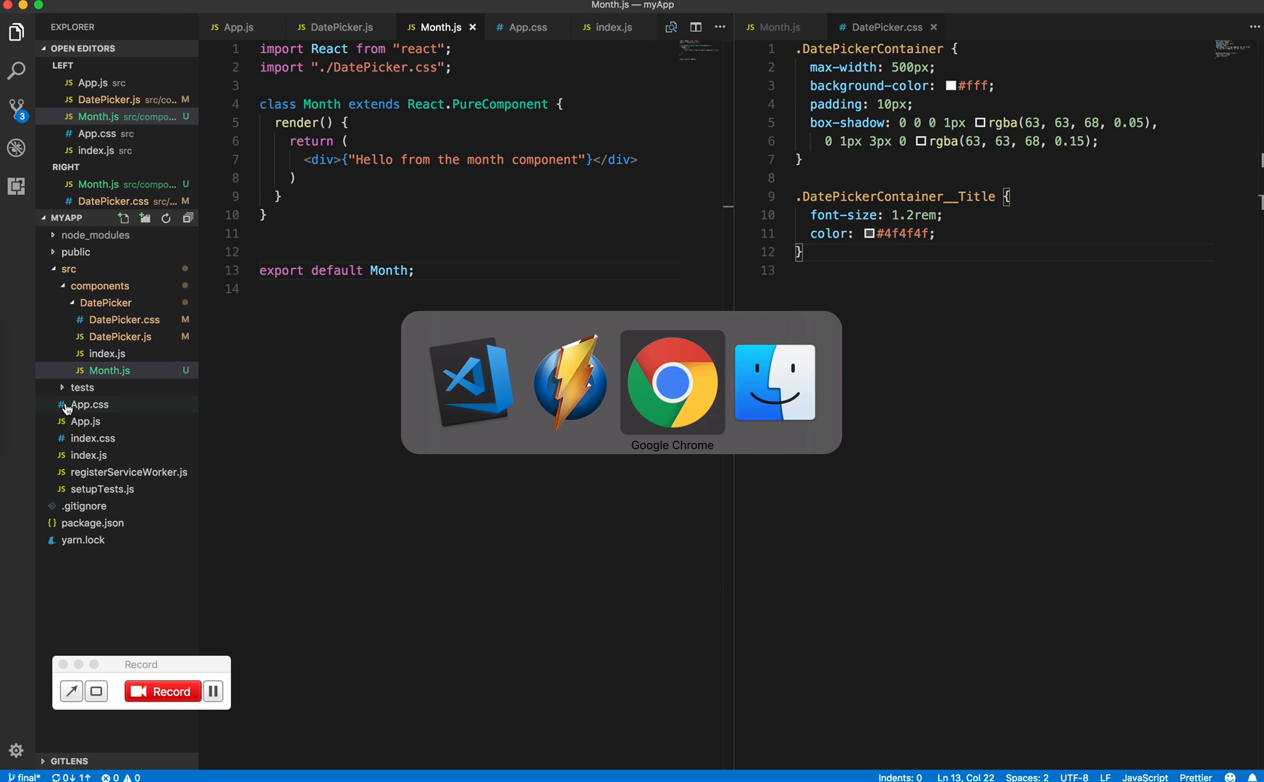
{"action": "left_click", "coordinate": [672, 383]}
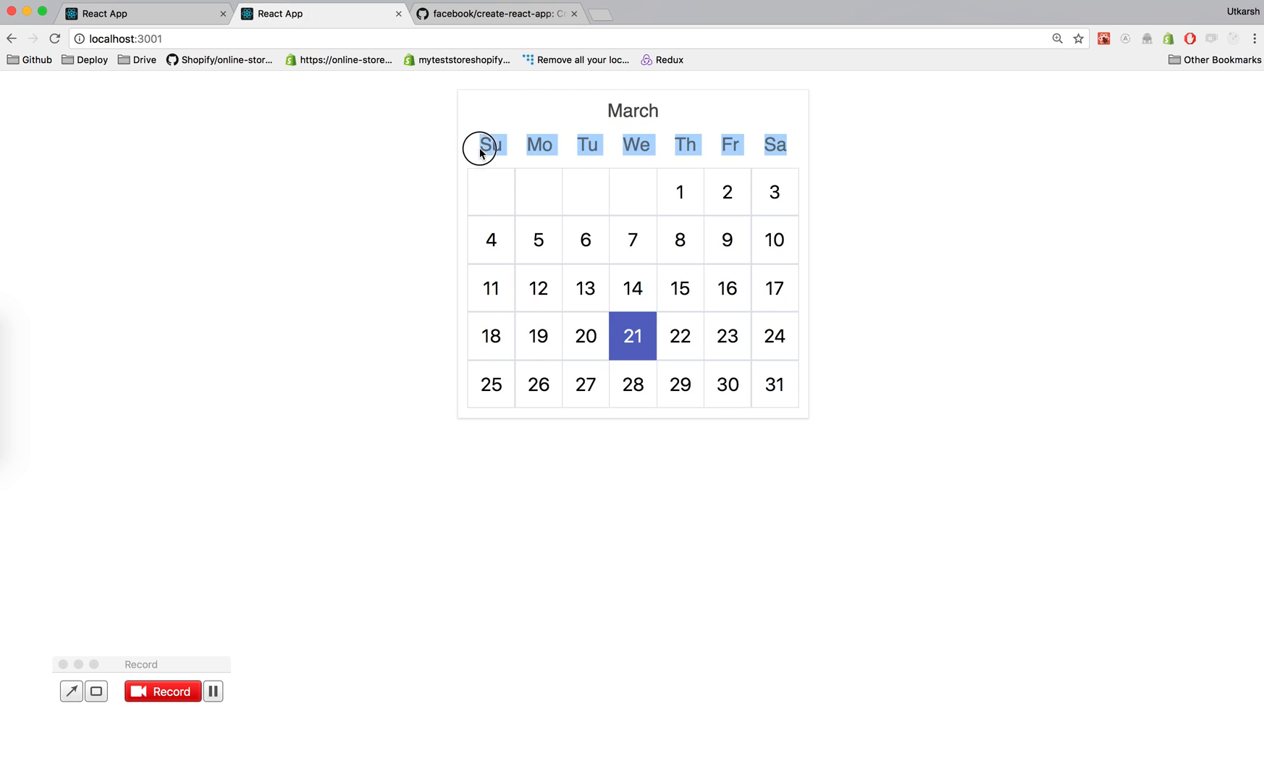
{"action": "left_click", "coordinate": [145, 14]}
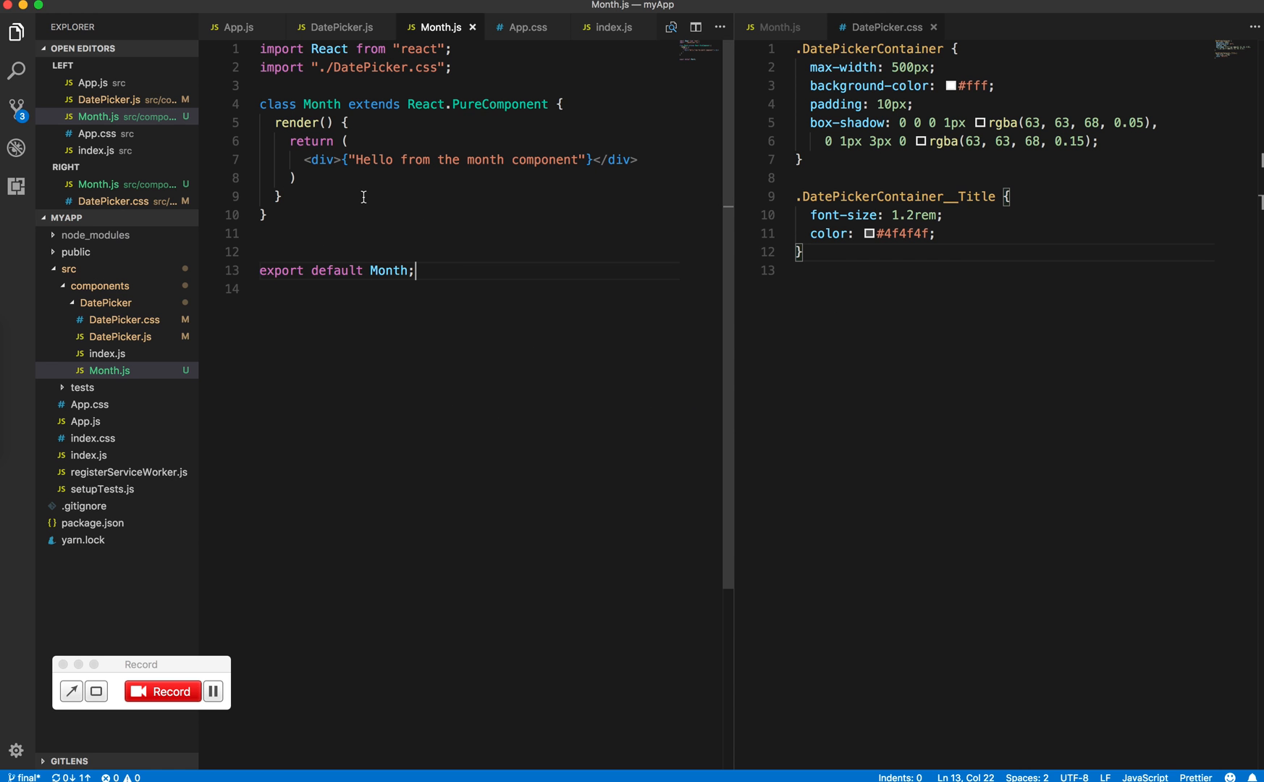
{"action": "mouse_move", "coordinate": [568, 111]}
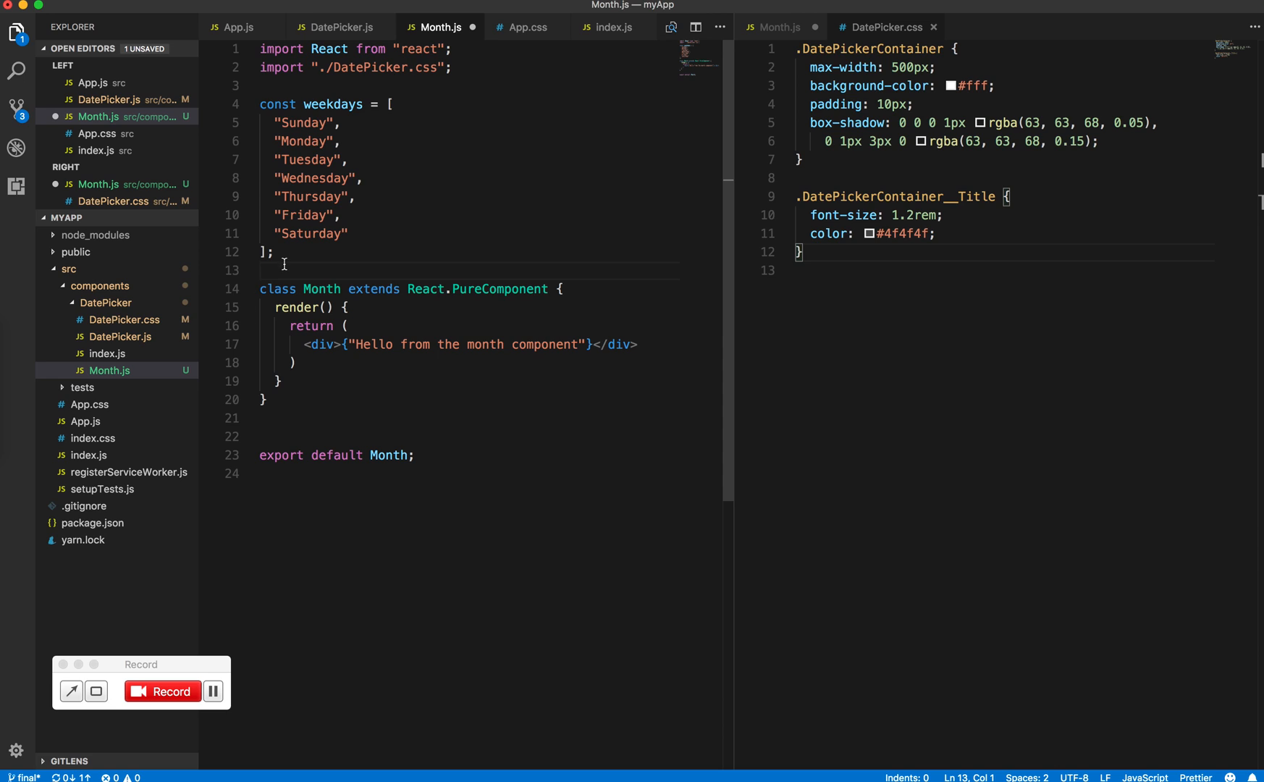
{"action": "double_click", "coordinate": [331, 104]}
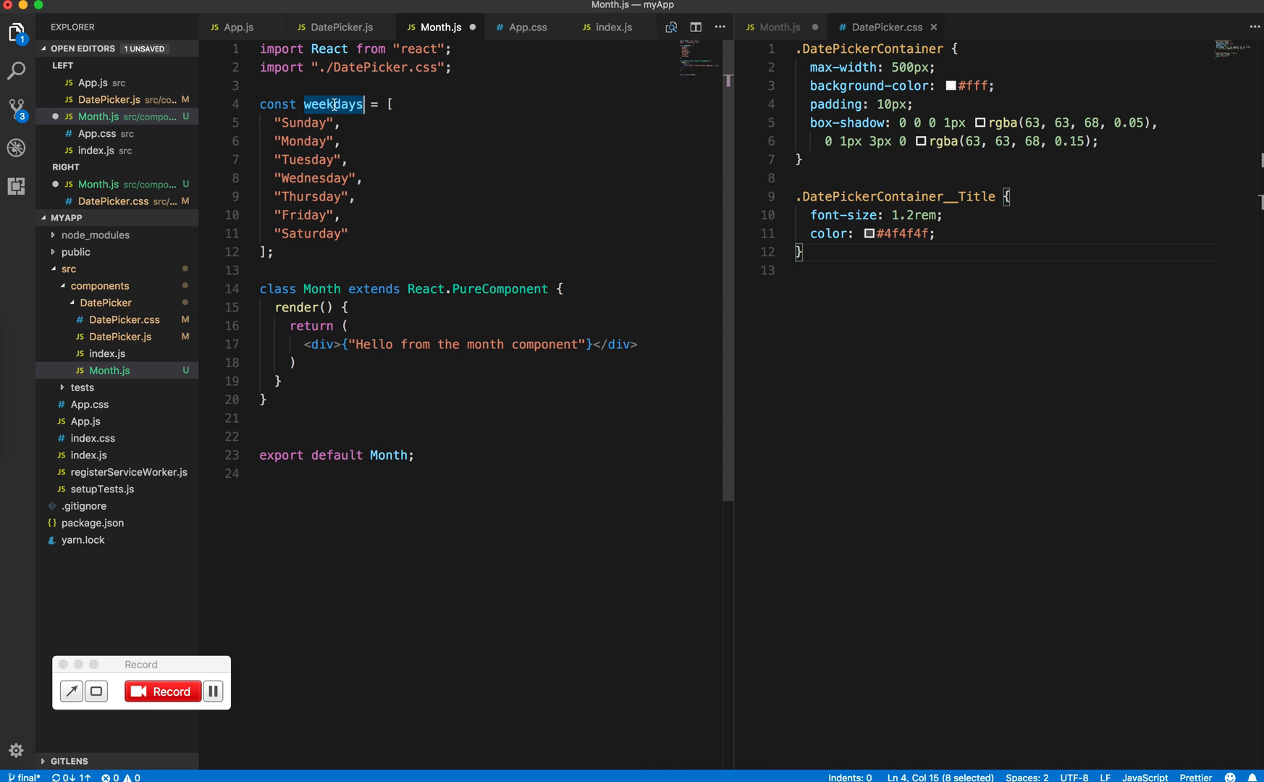
{"action": "mouse_move", "coordinate": [263, 350]}
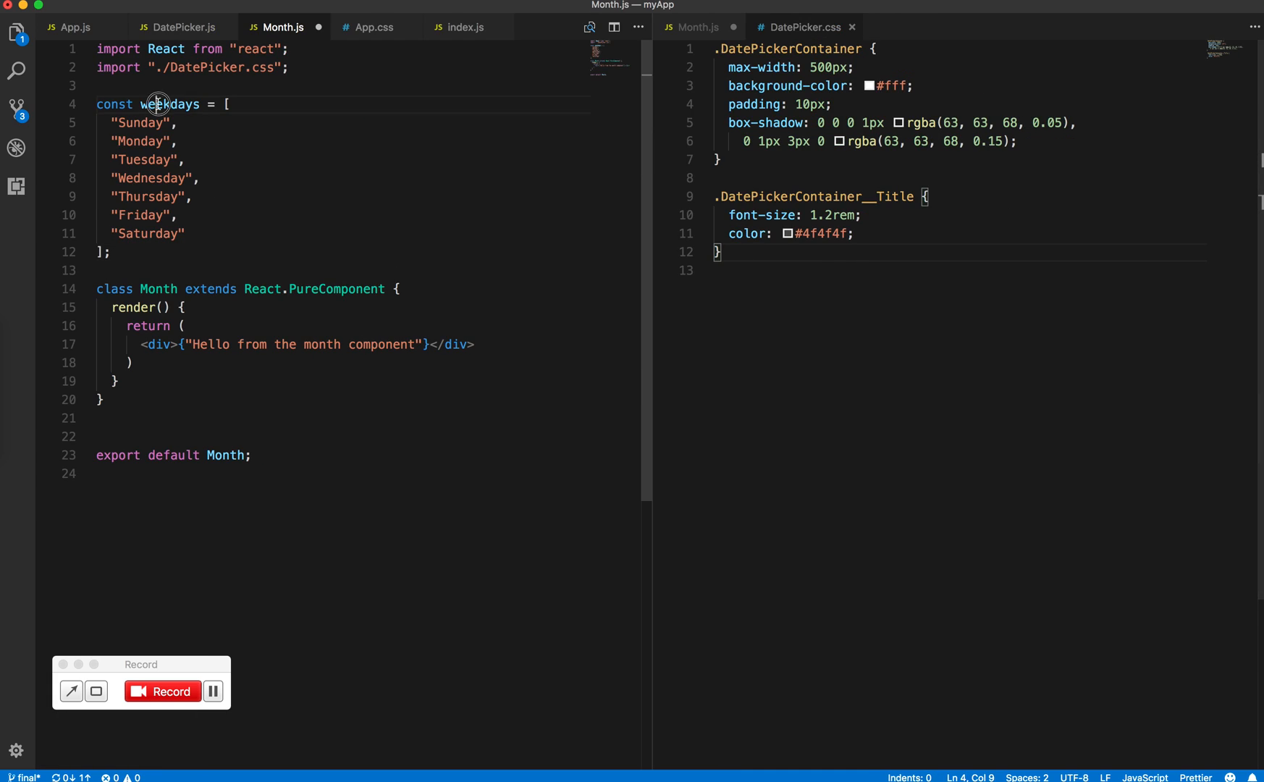
Replace the returned placeholder with <React.Fragment> wrapping <div className="WeekdayContainer">.
{"action": "double_click", "coordinate": [168, 104]}
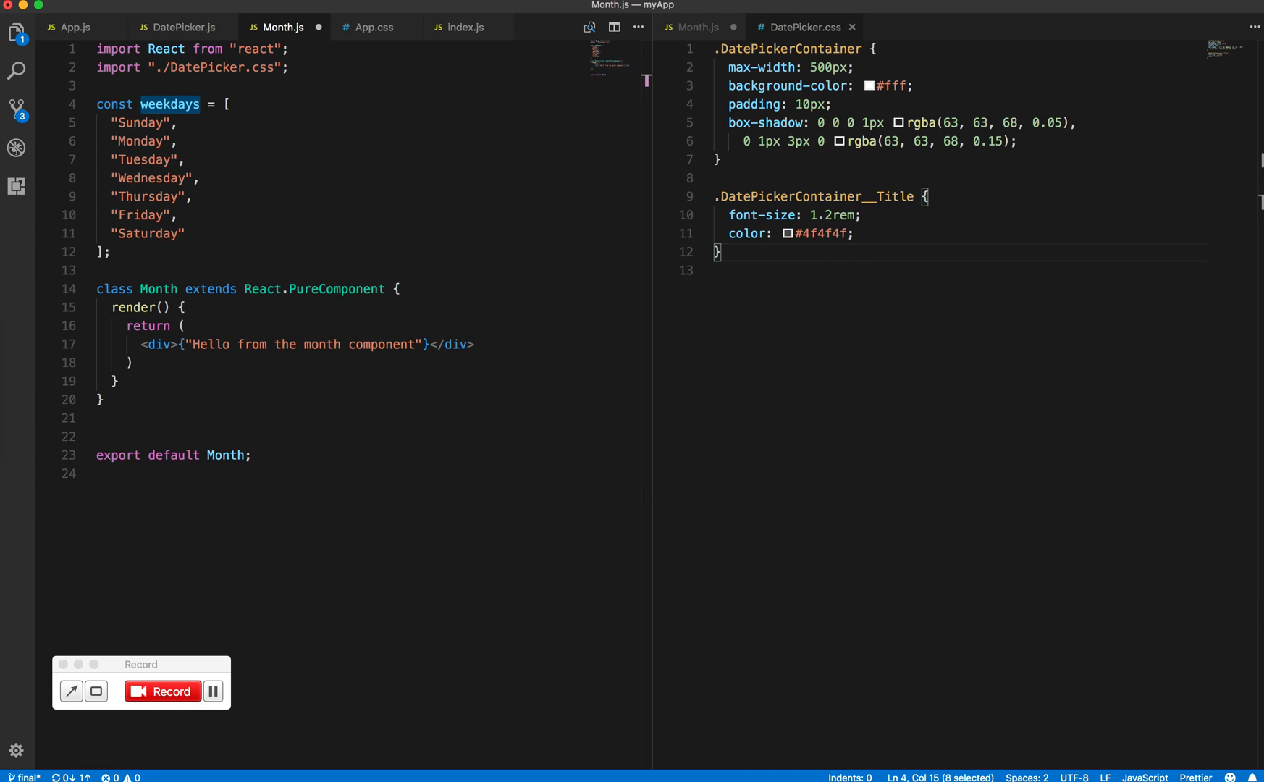
{"action": "left_click", "coordinate": [143, 344]}
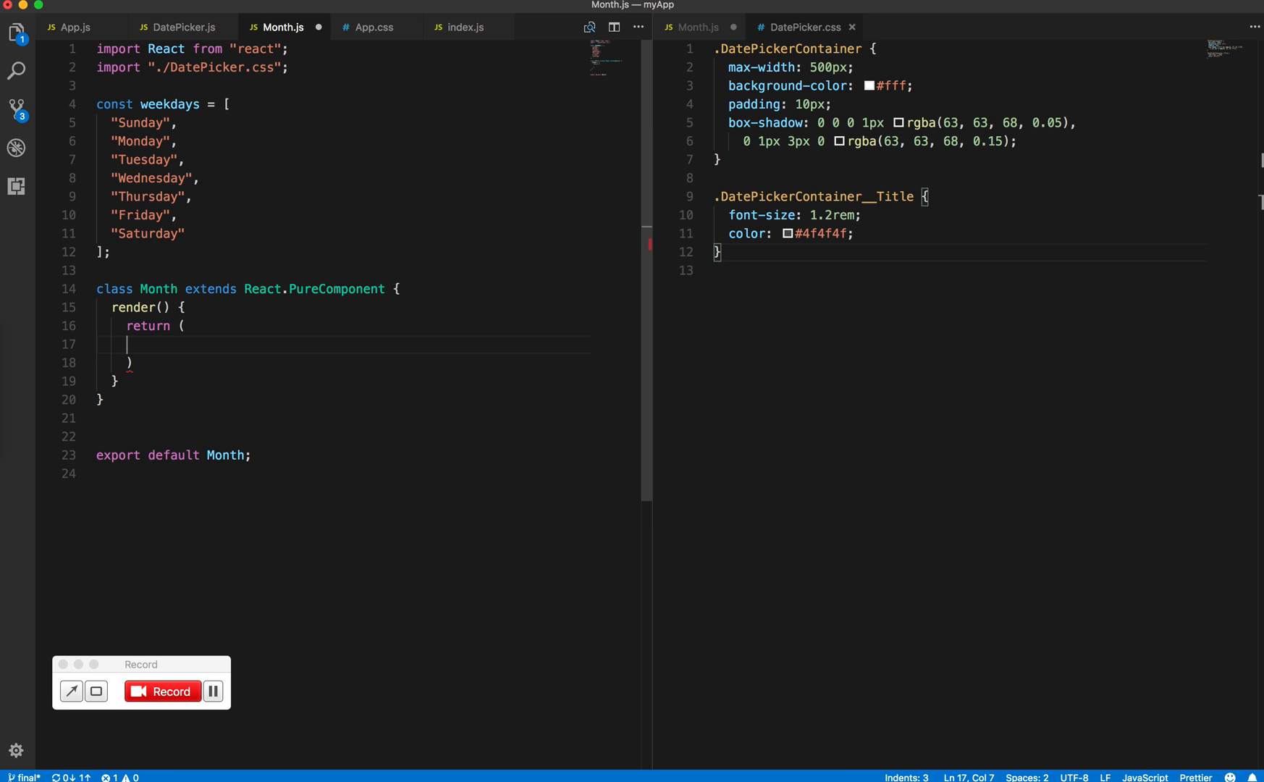
{"action": "type", "text": "<React.Fragment>"}
{"action": "type", "text": "</"}
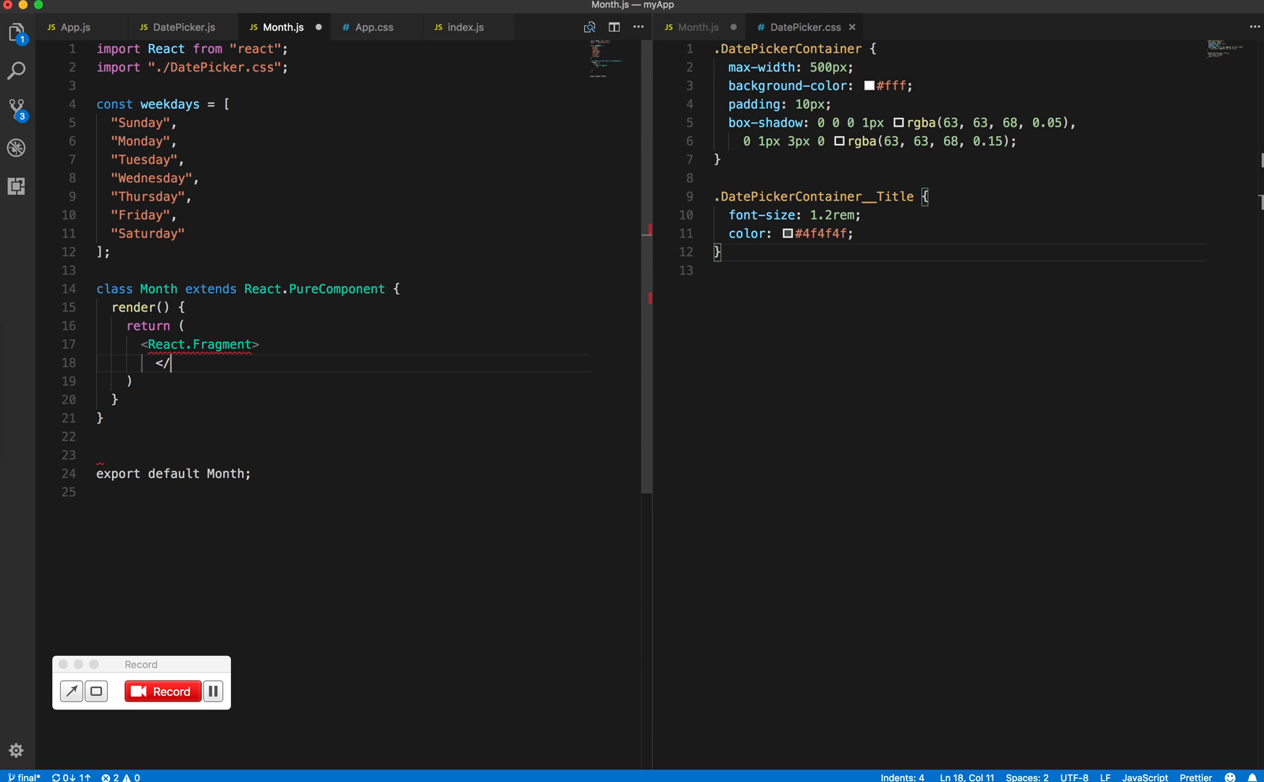
{"action": "type", "text": "React.Fragment"}
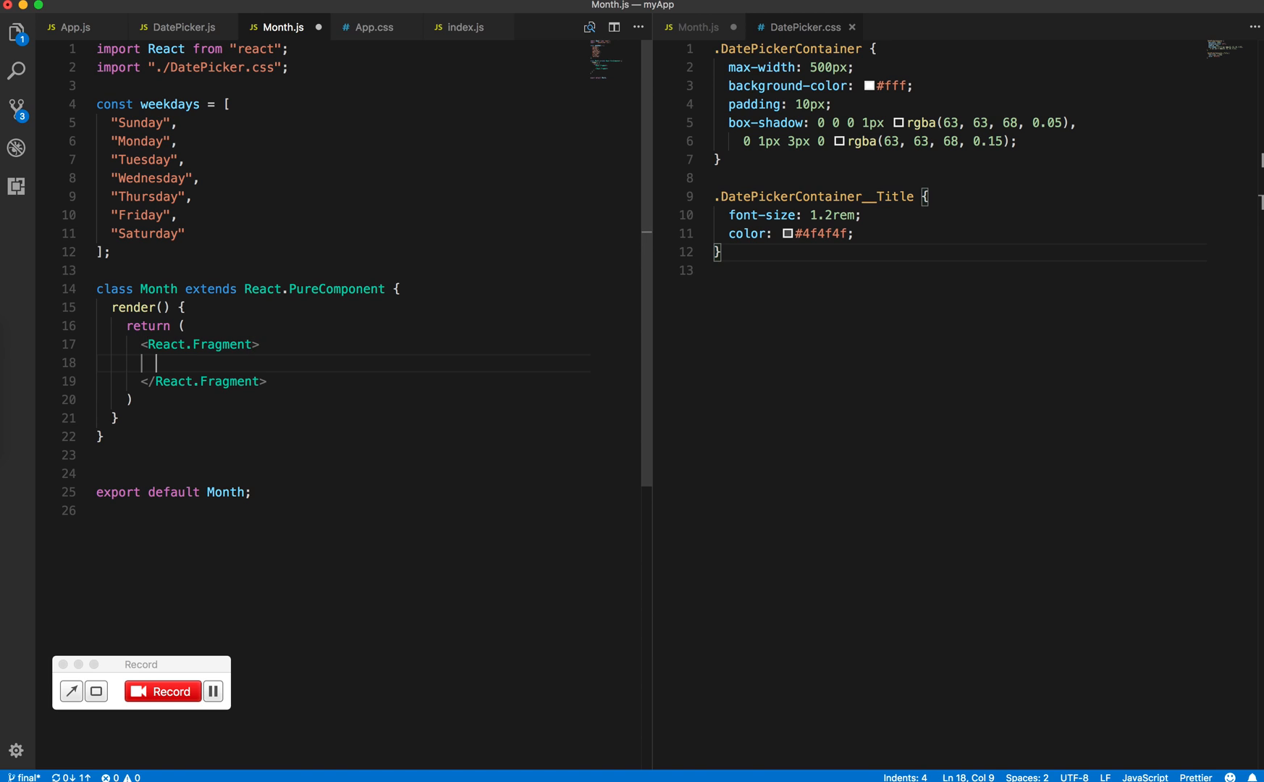
{"action": "type", "text": ">d"}
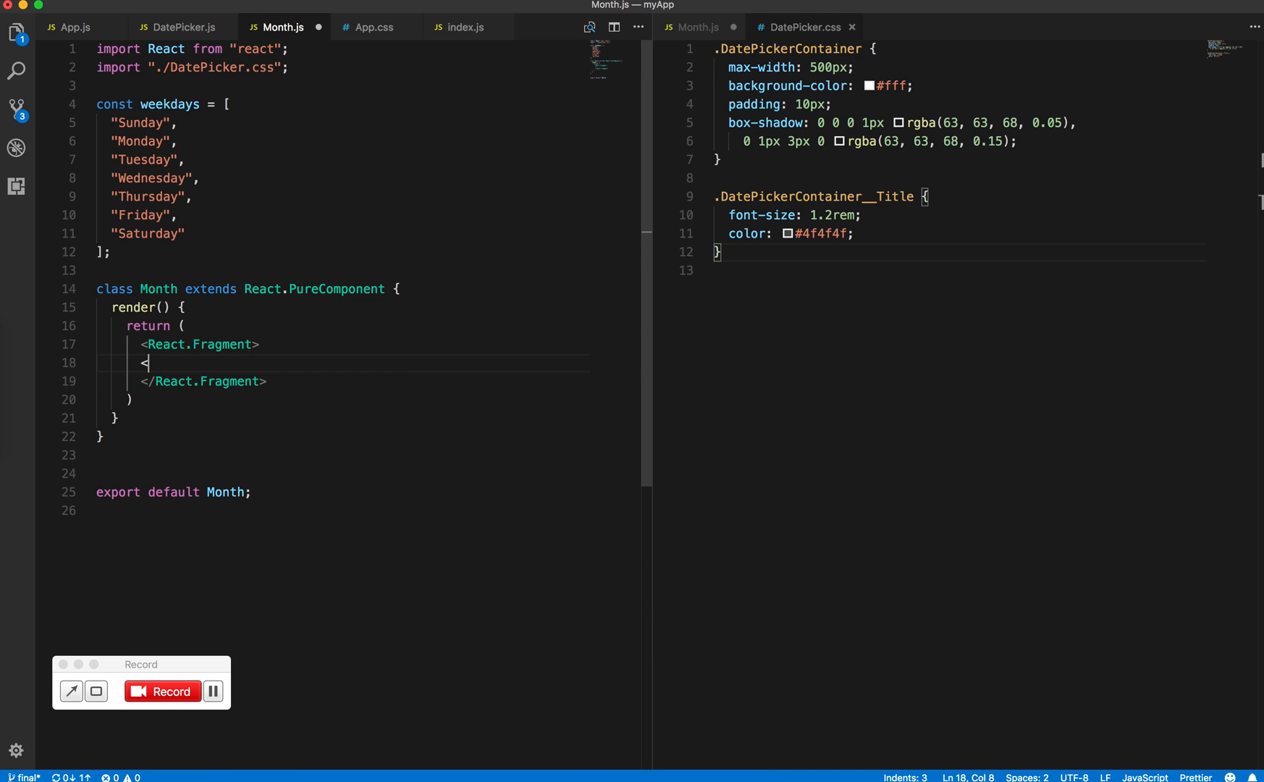
{"action": "type", "text": "div"}
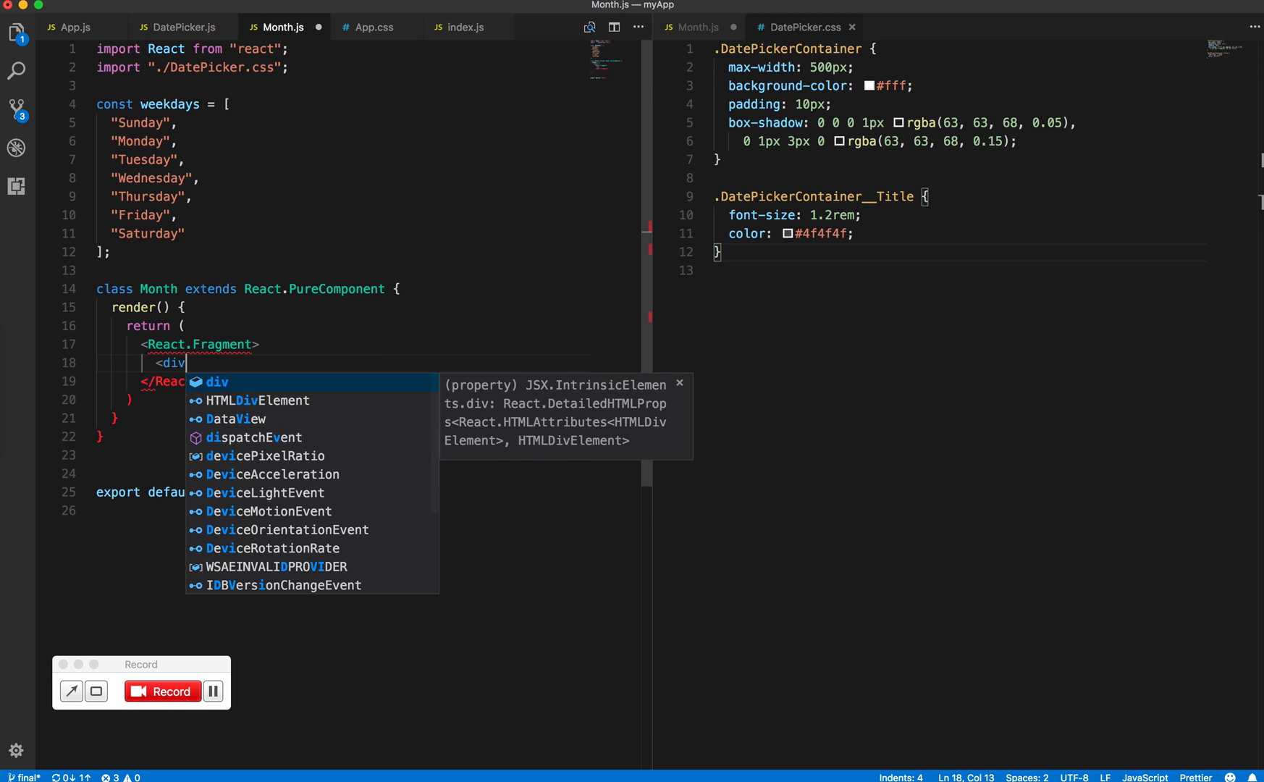
{"action": "type", "text": "className="}
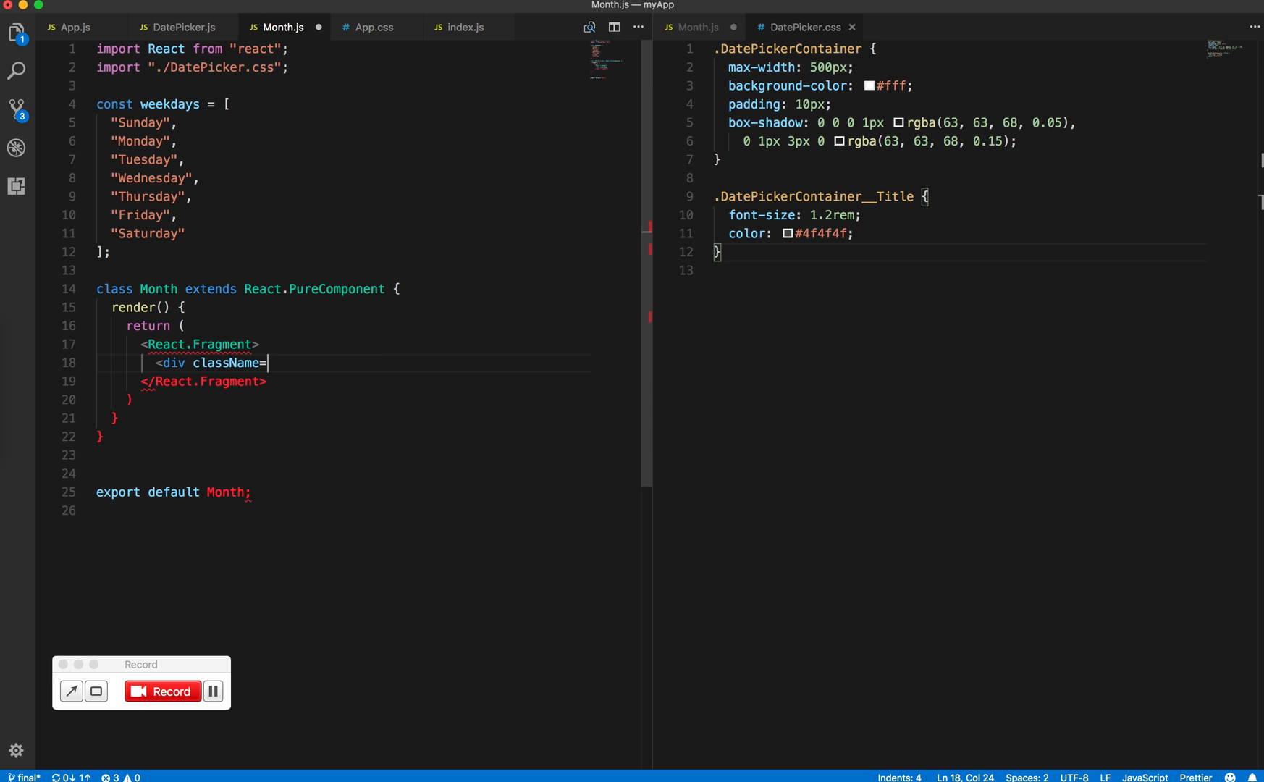
{"action": "type", "text": "\"Weekday\""}
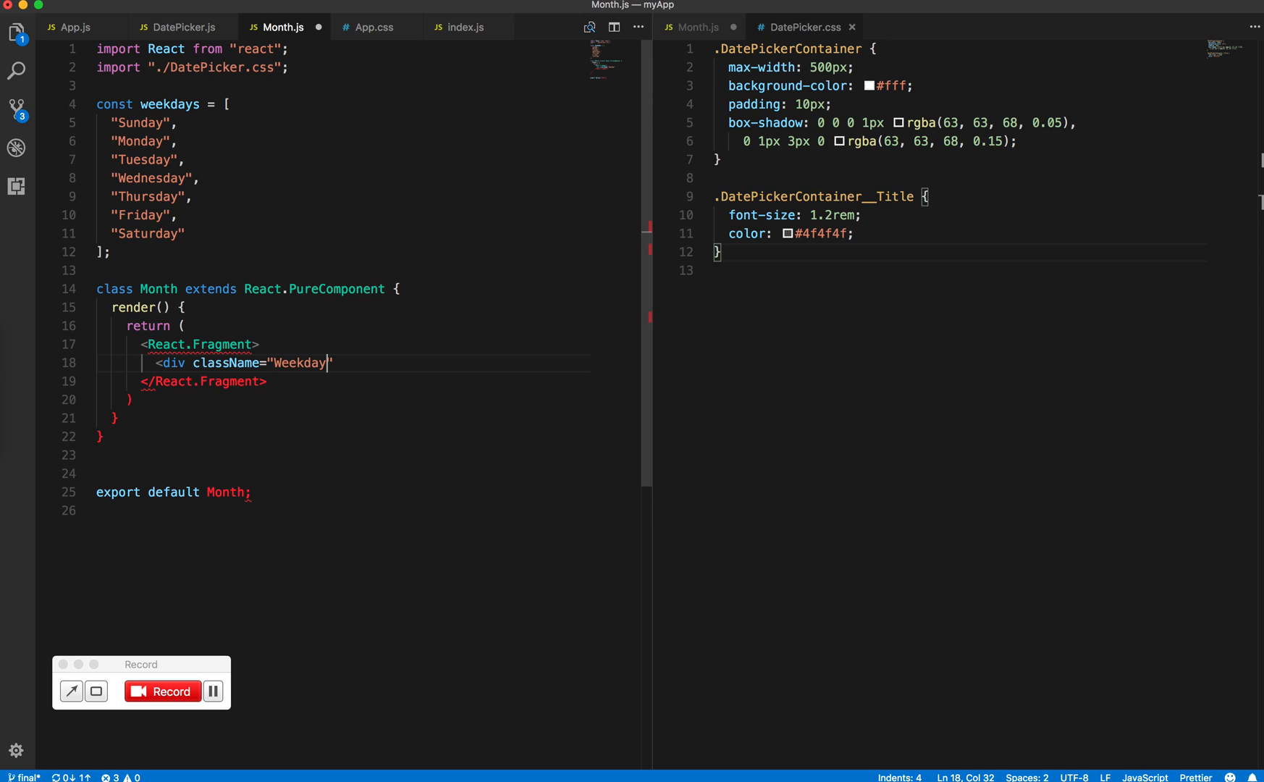
{"action": "type", "text": "Container:"}
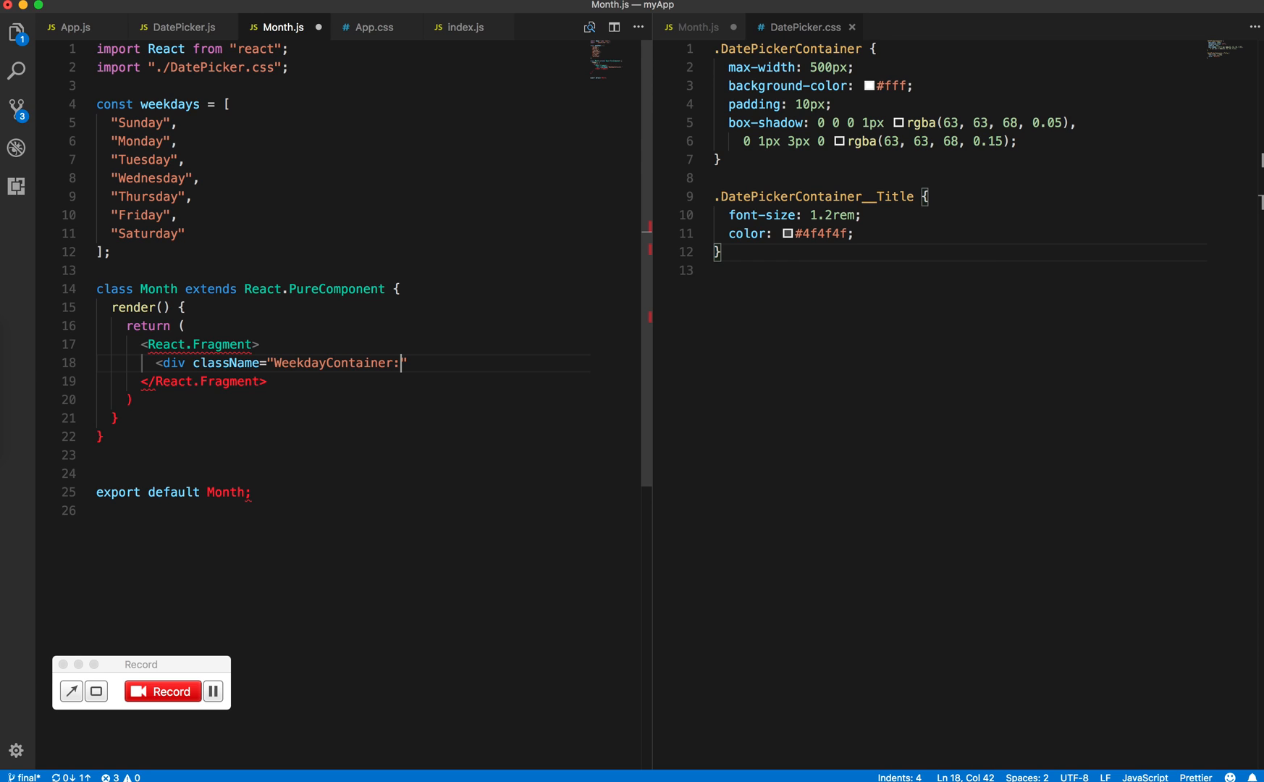
{"action": "type", "text": ">"}
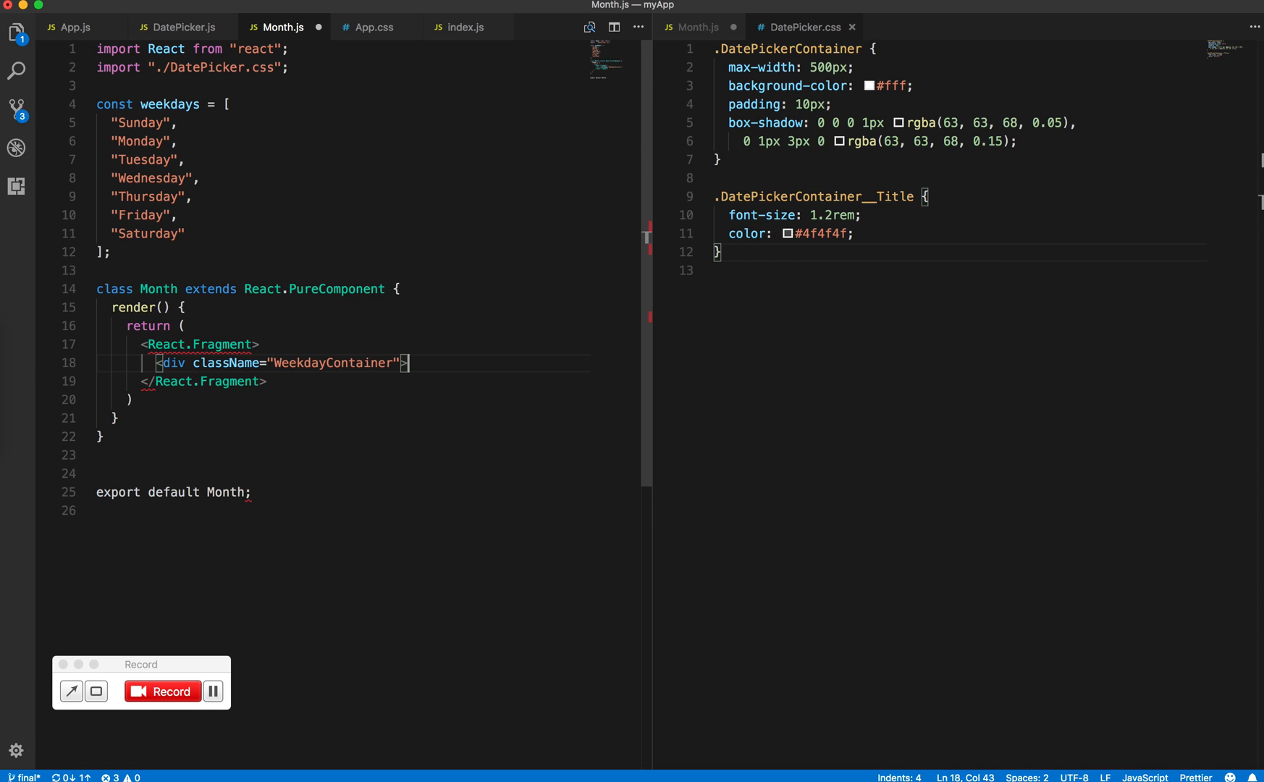
Output {weekDaysMarkup} in WeekdayContainer and add a div reading 'This will have all the dates'.
{"action": "type", "text": "</div>"}
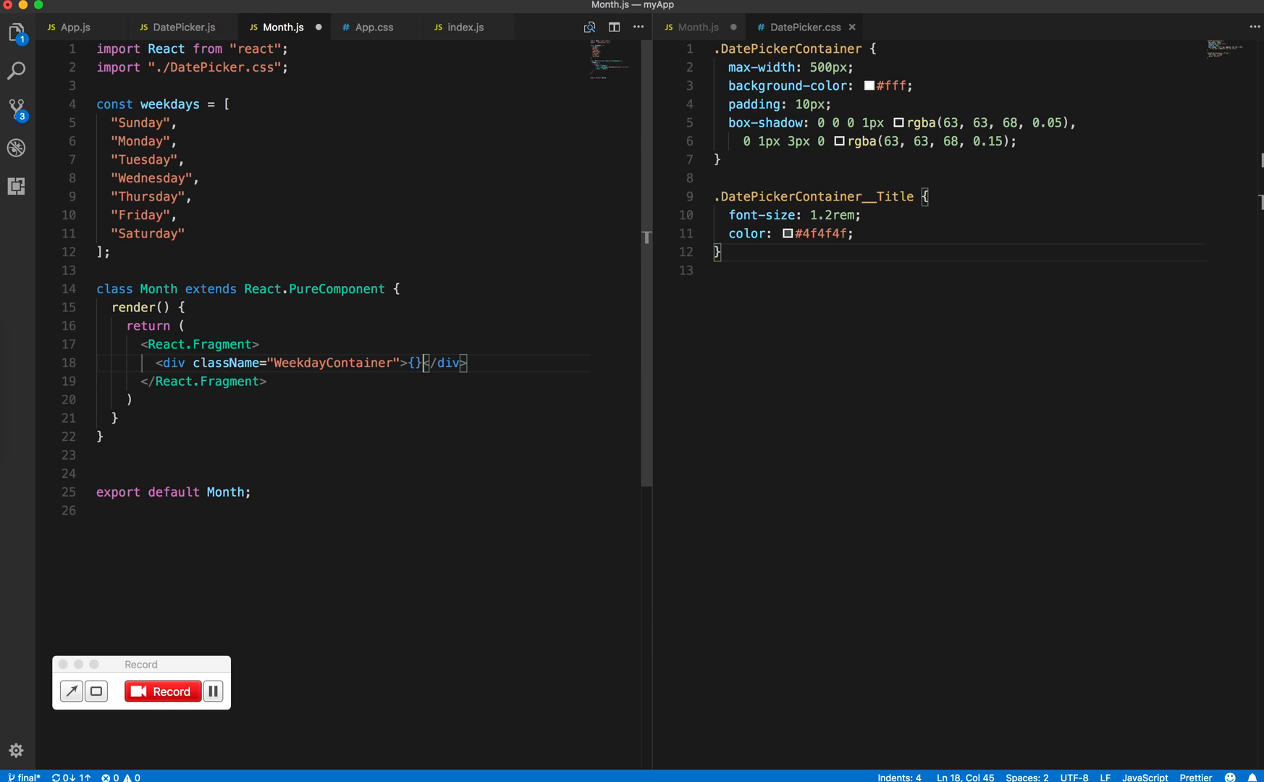
{"action": "type", "text": "weekD"}
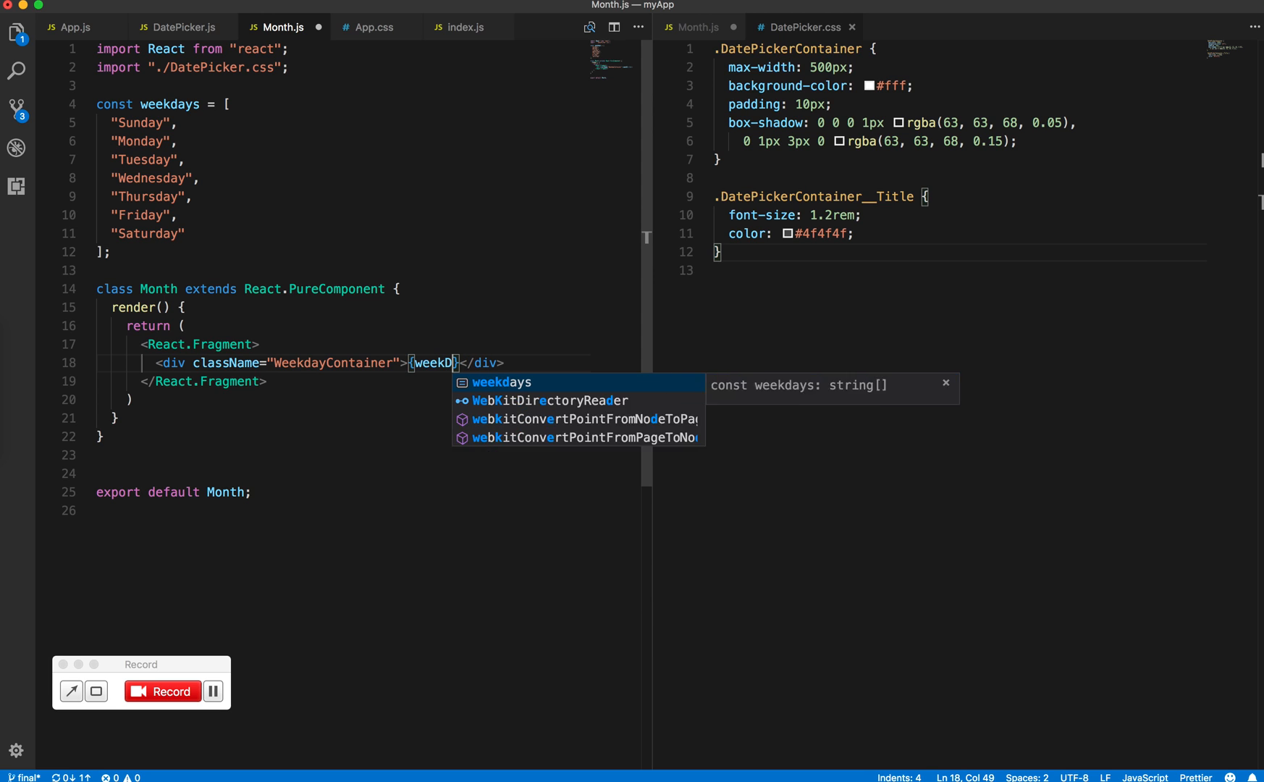
{"action": "type", "text": "A"}
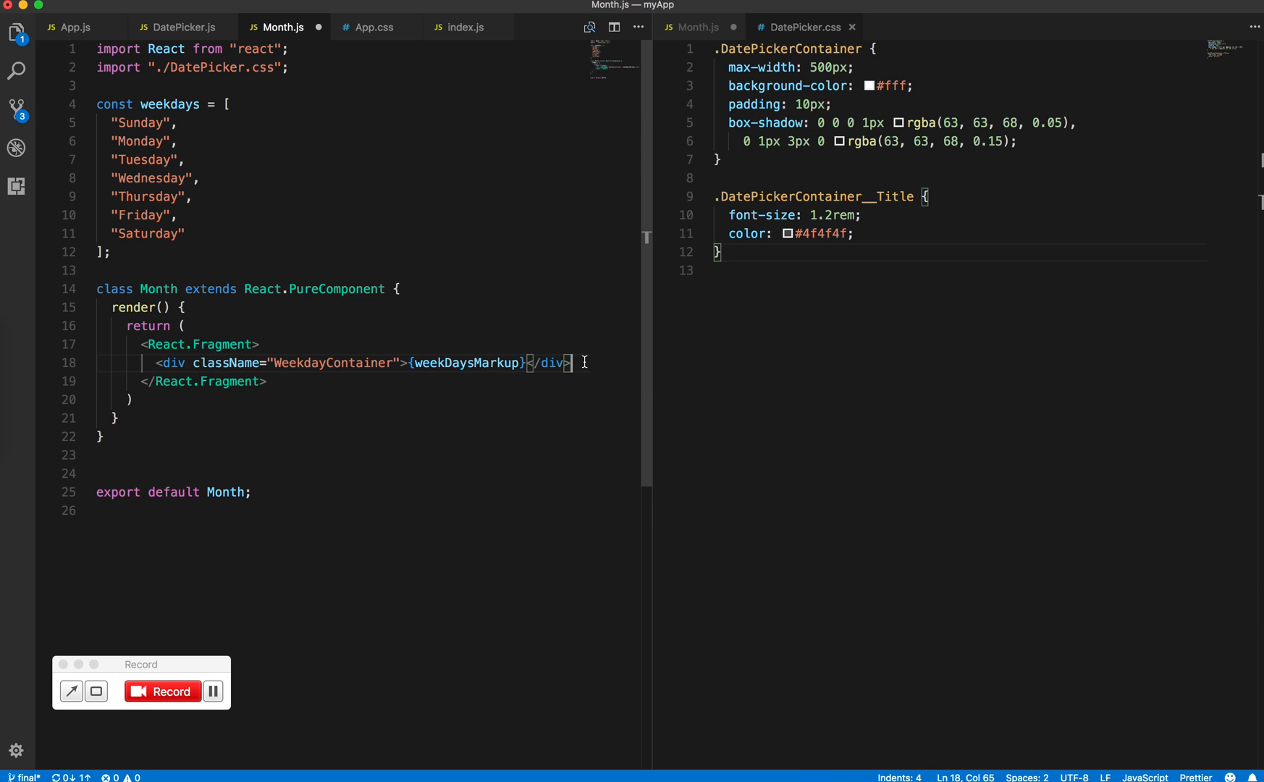
{"action": "type", "text": "<div>"}
{"action": "type", "text": "{\"This wi"}
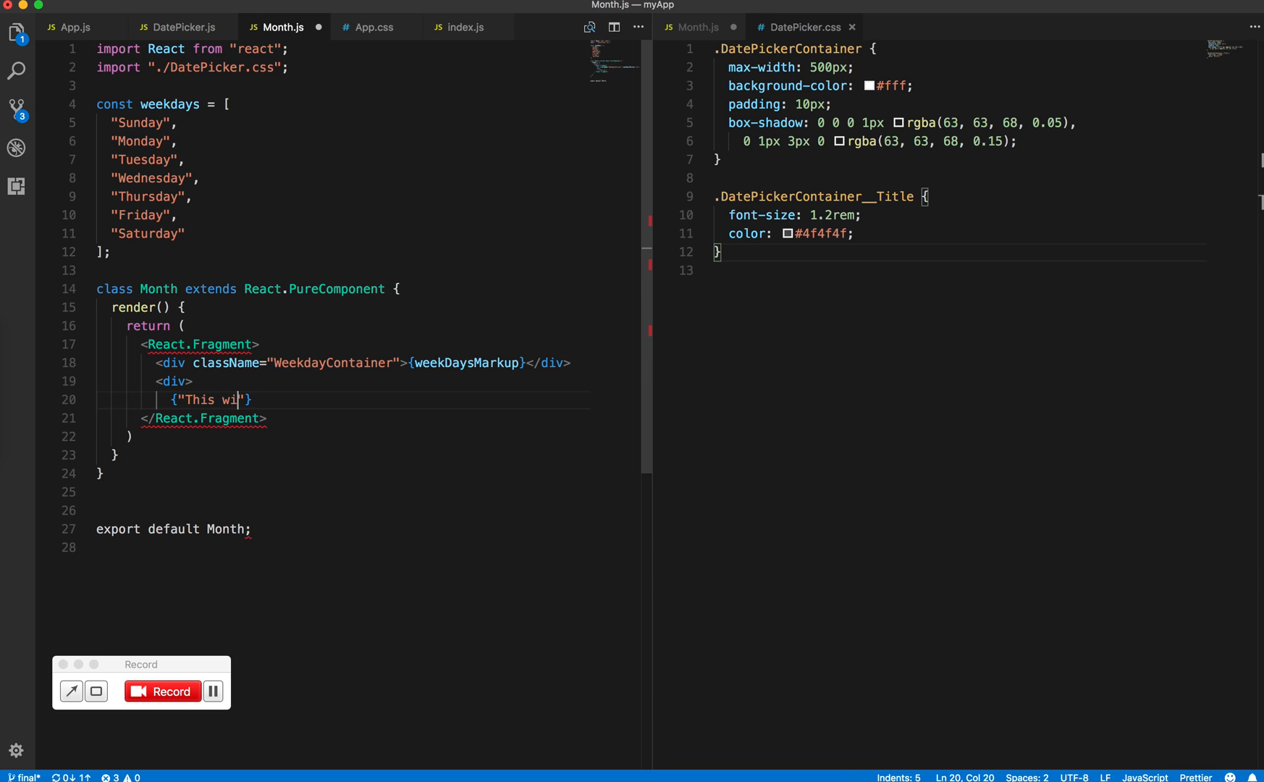
{"action": "type", "text": "ll have all the dates"}
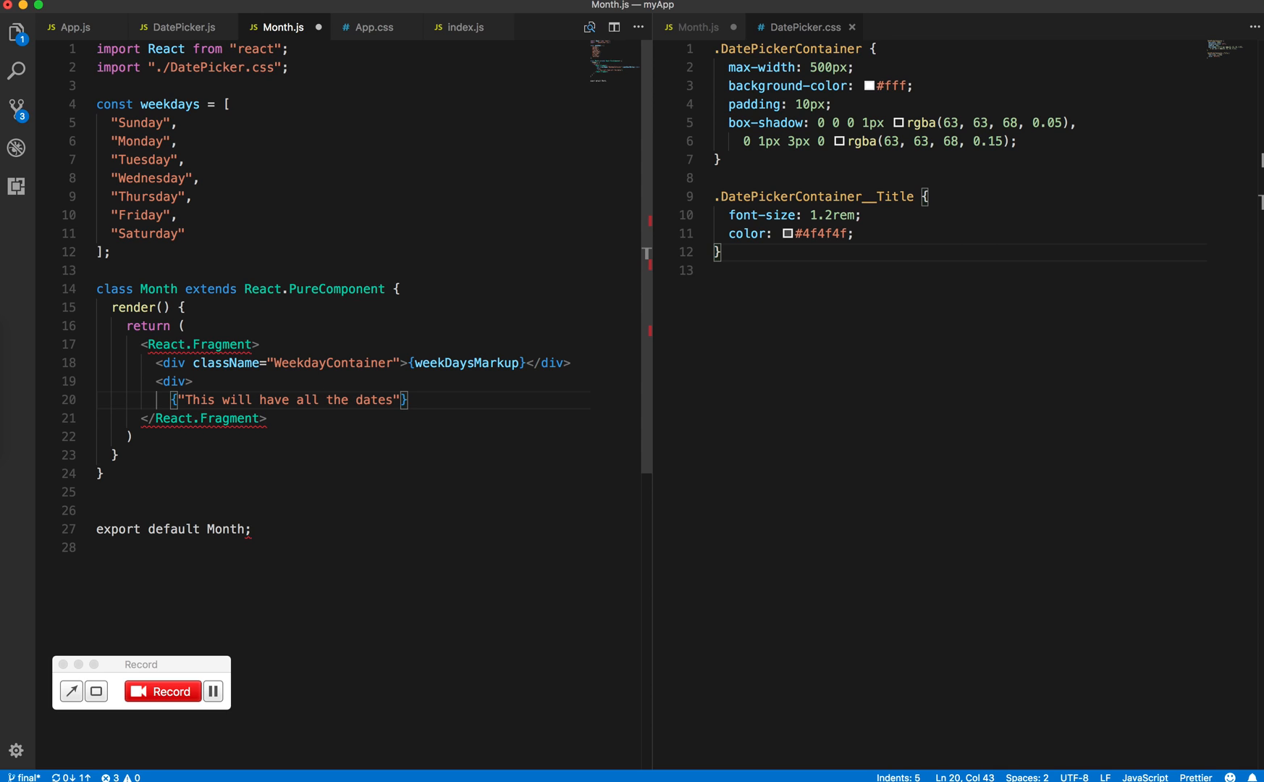
{"action": "type", "text": "</dv"}
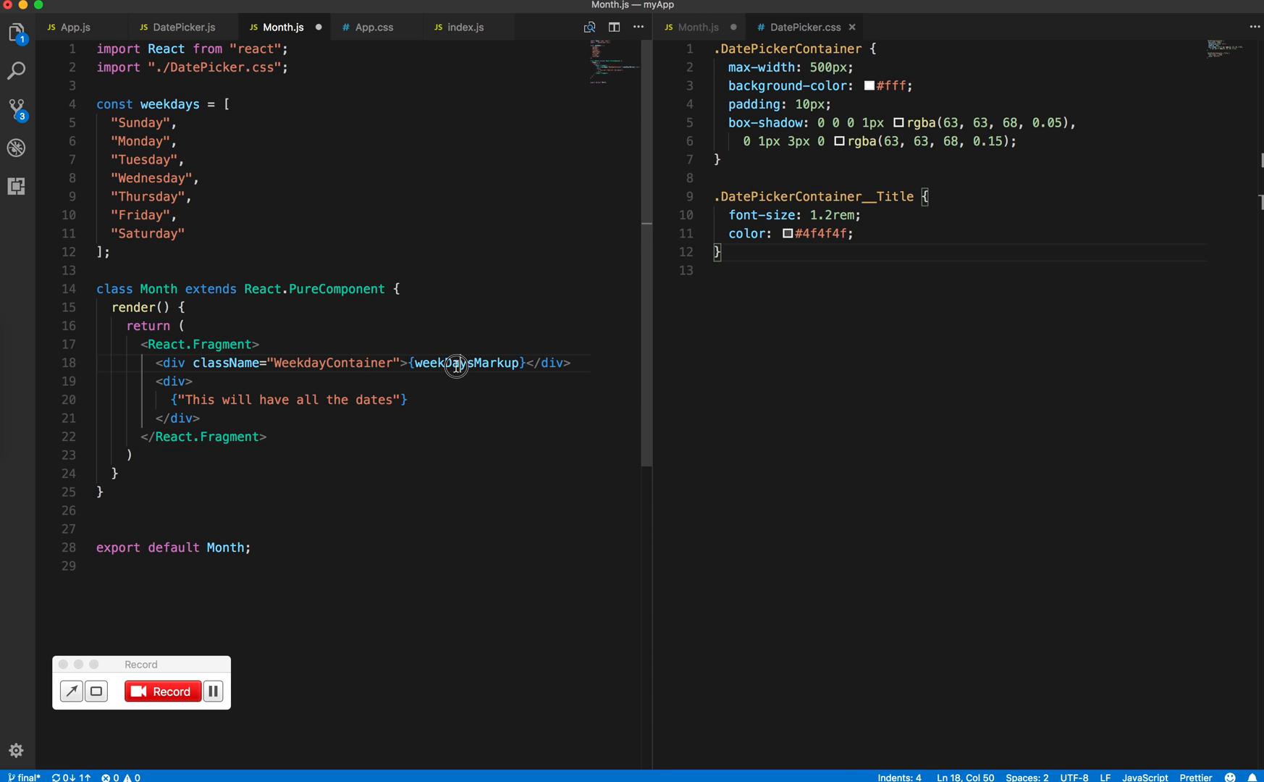
{"action": "double_click", "coordinate": [466, 362]}
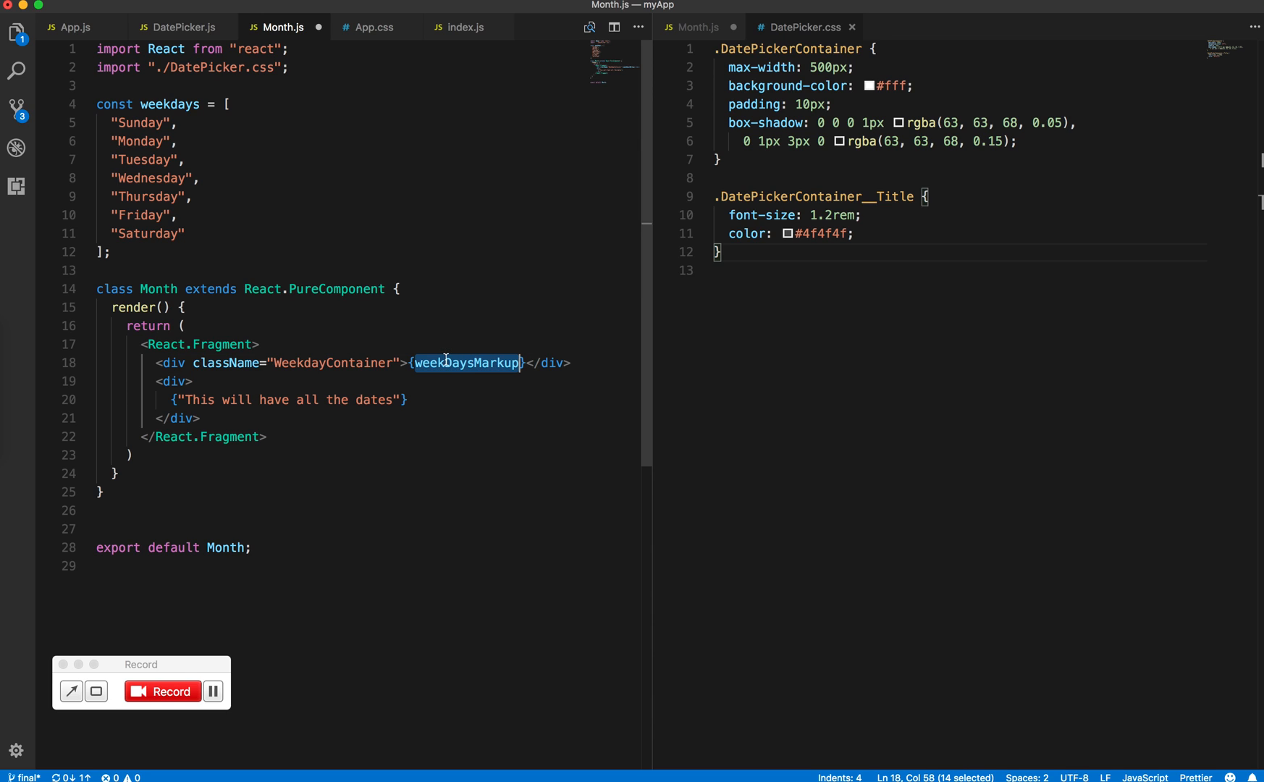
Add const weekDaysMarkup = weekdays.map returning <div>{weekday}</div> above render's return.
{"action": "left_click", "coordinate": [268, 307]}
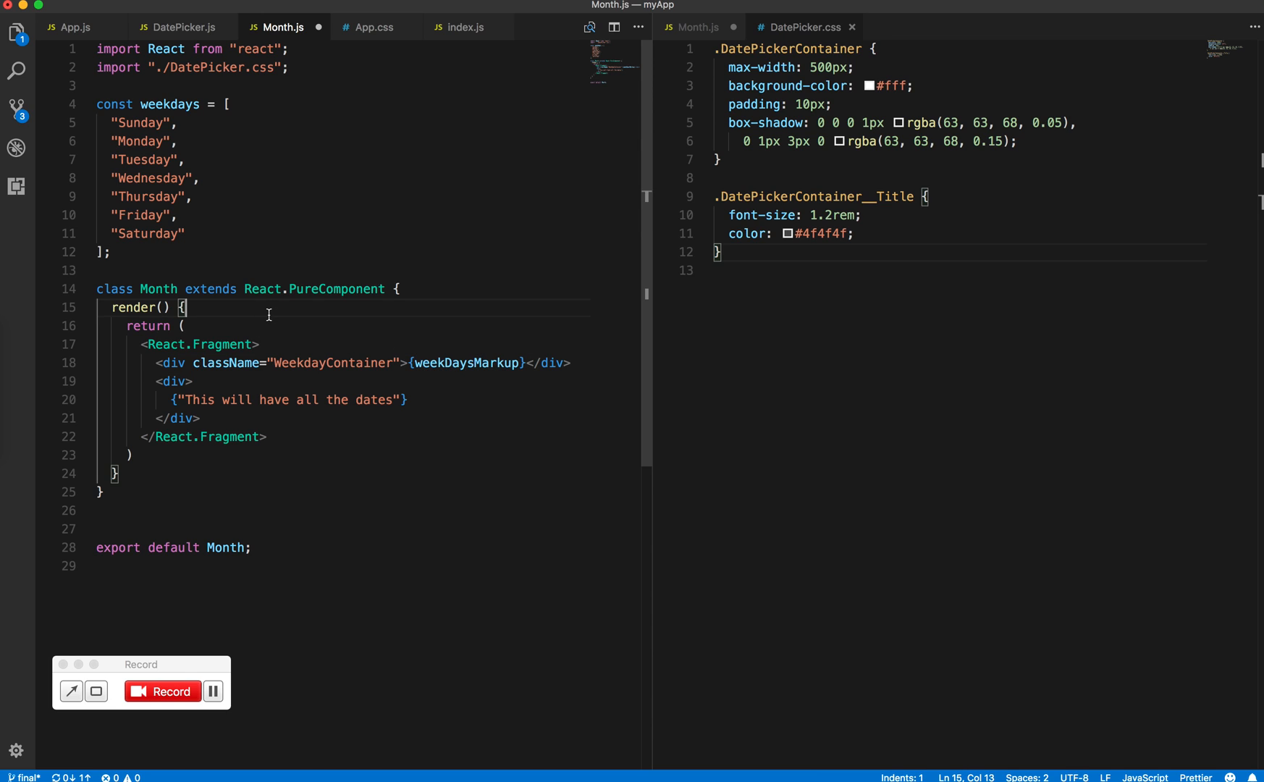
{"action": "type", "text": "const weekDaysMarkup"}
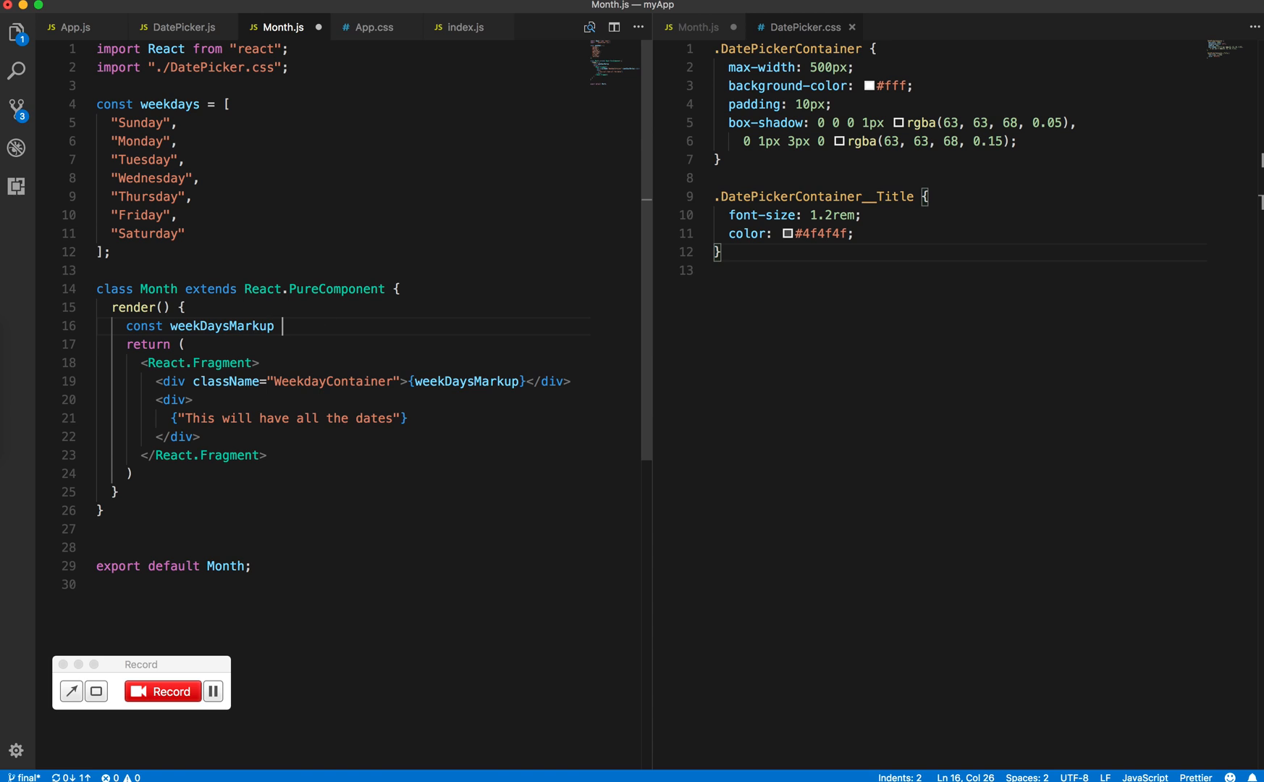
{"action": "type", "text": "="}
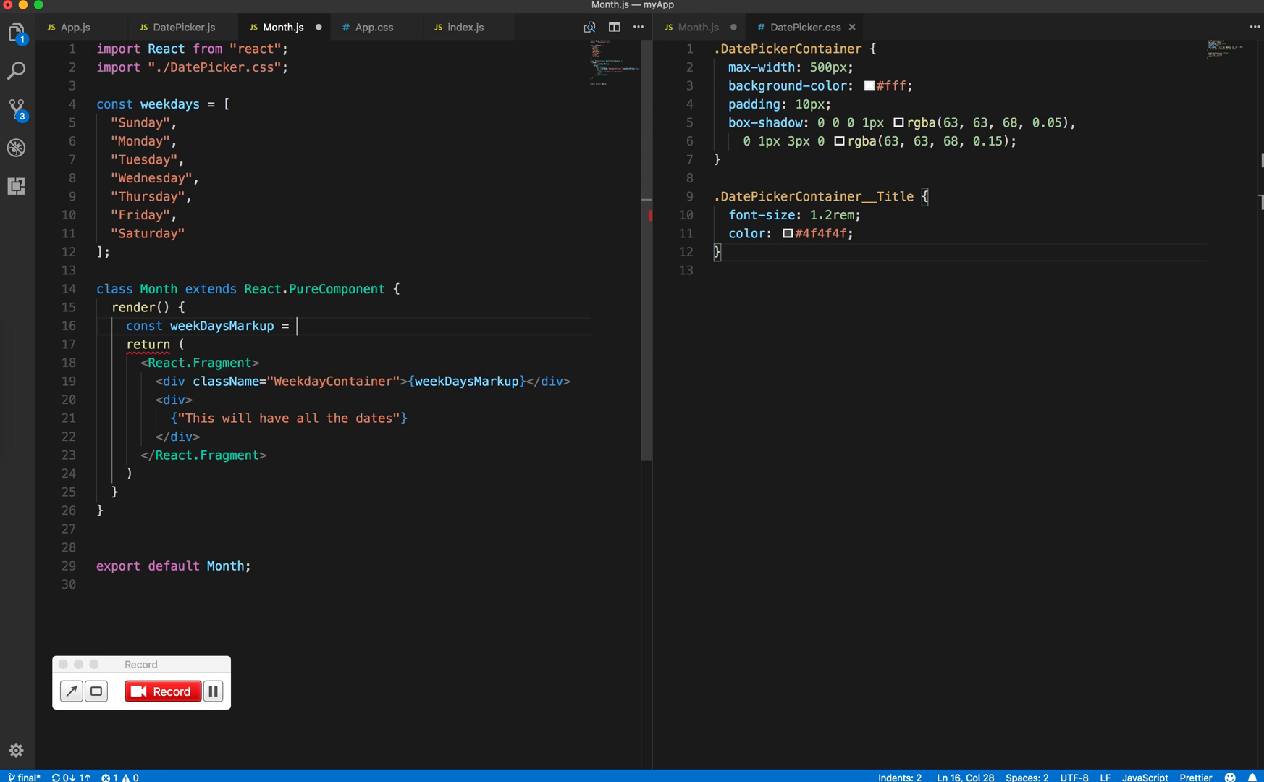
{"action": "type", "text": "weekdays"}
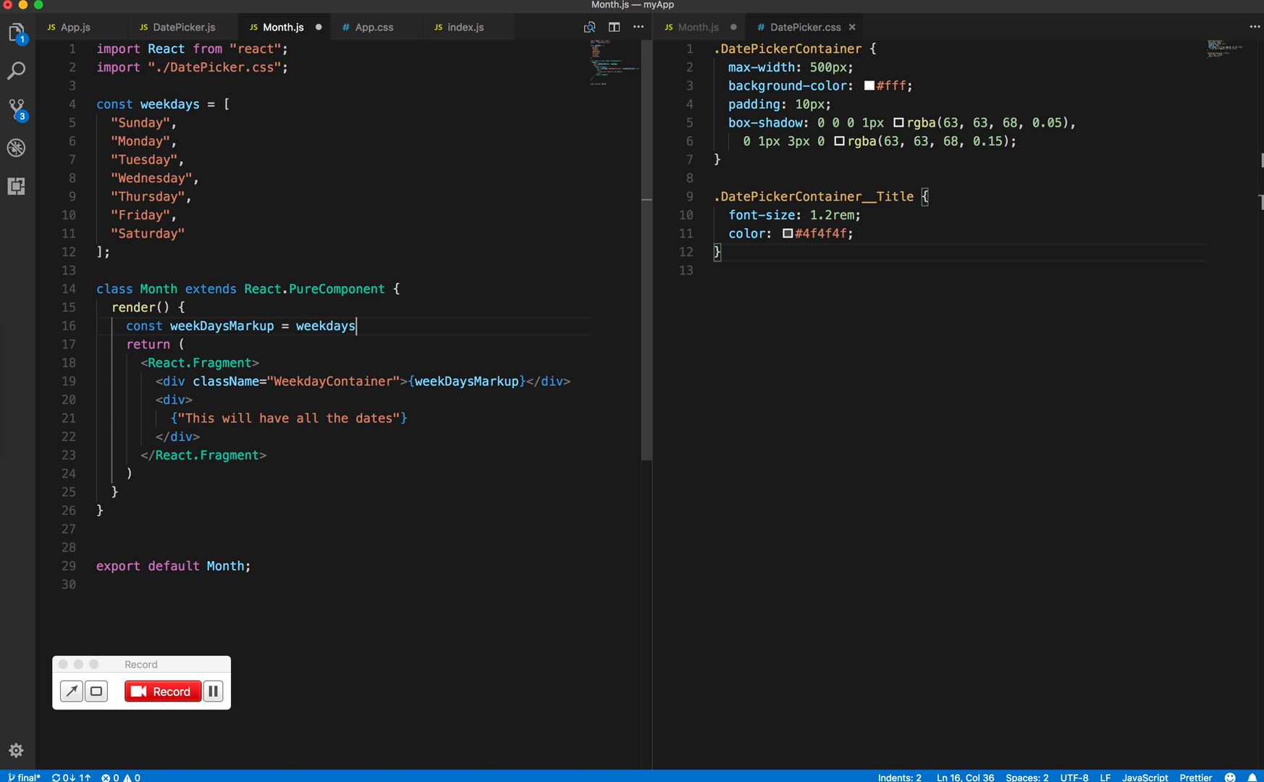
{"action": "type", "text": ".map()"}
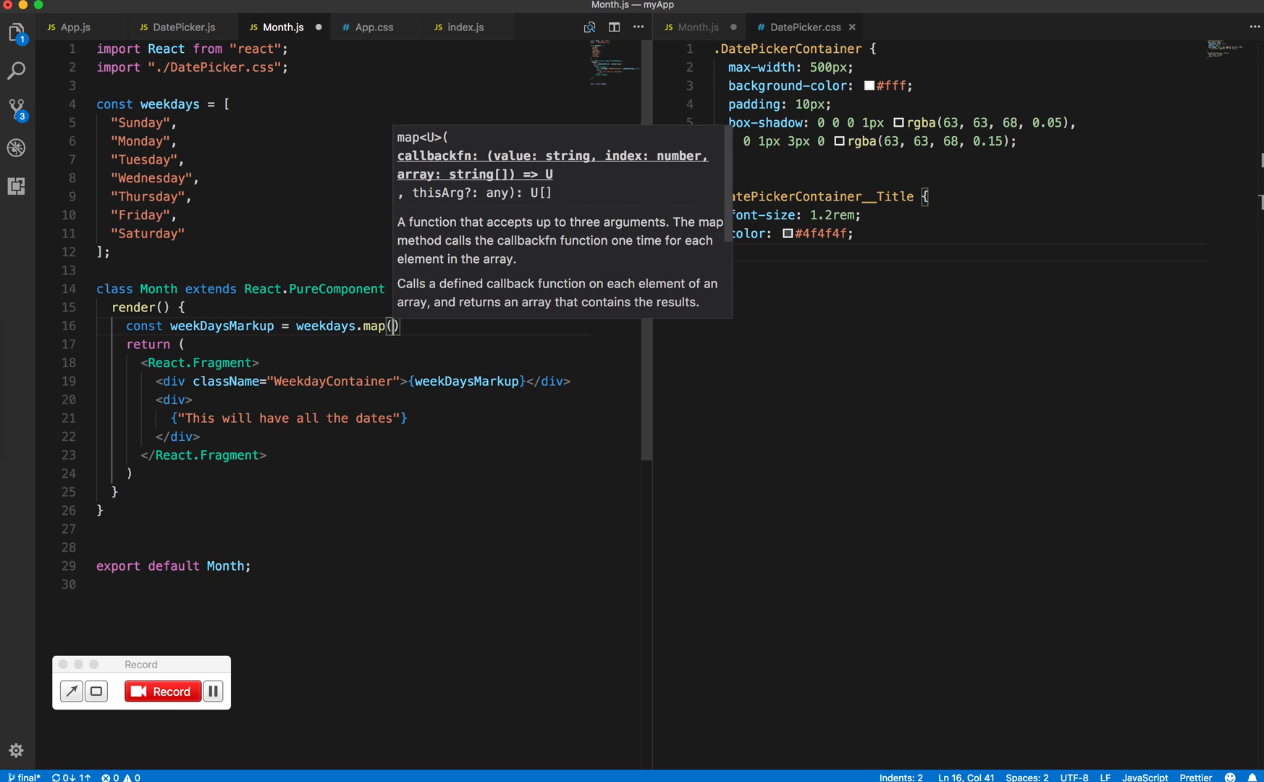
{"action": "type", "text": "weekday =>"}
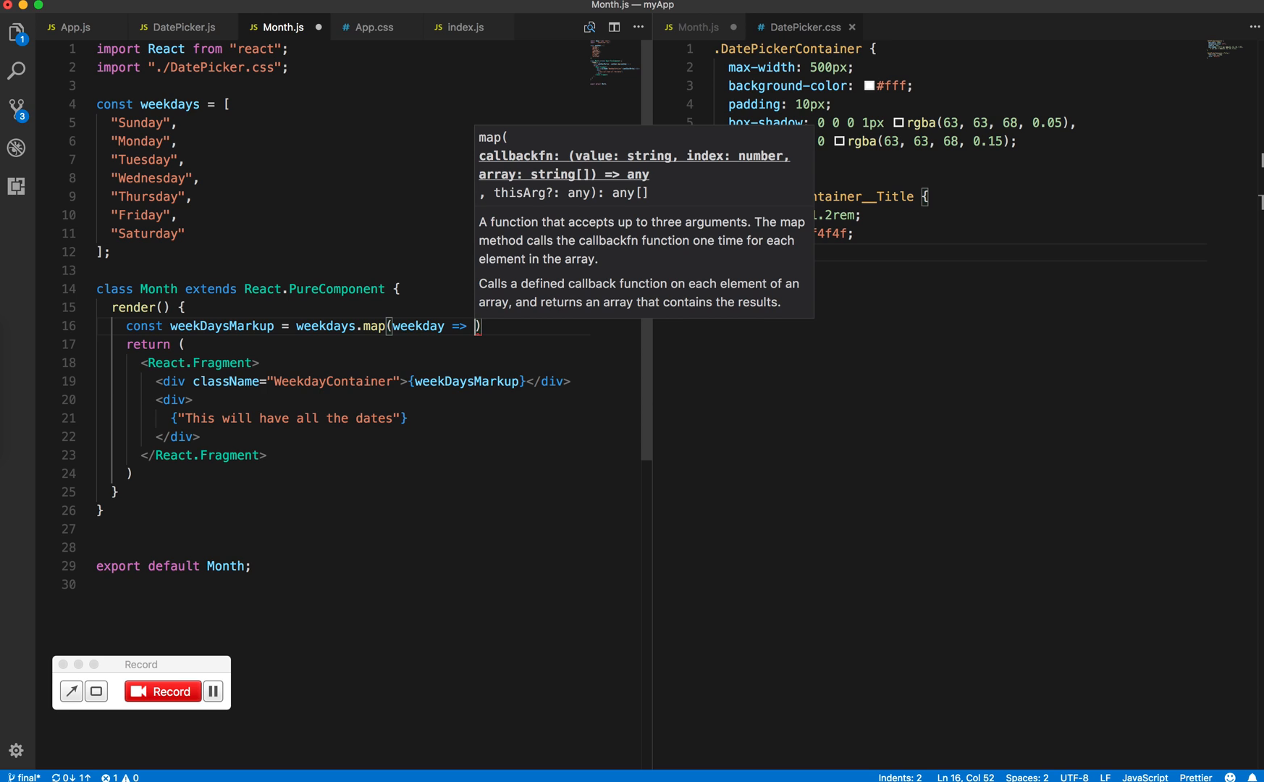
{"action": "type", "text": "{"}
{"action": "type", "text": "<div>"}
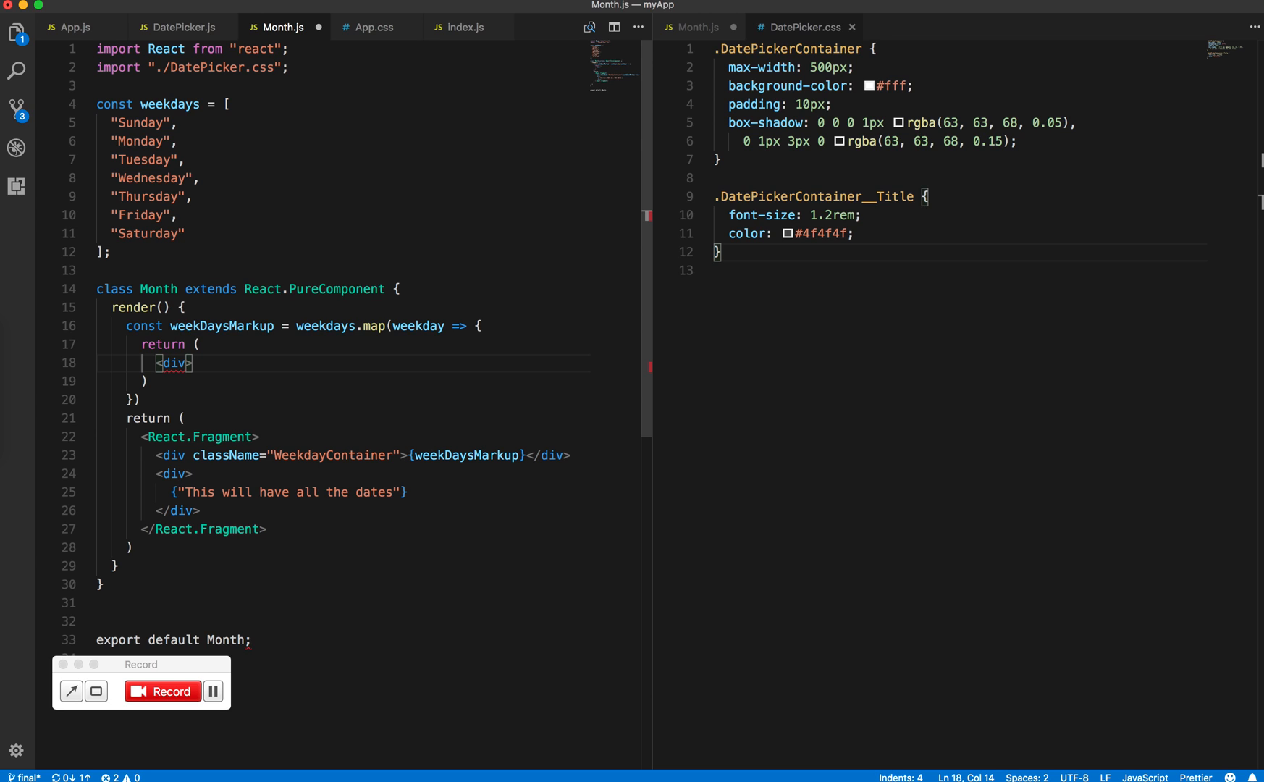
{"action": "type", "text": "W"}
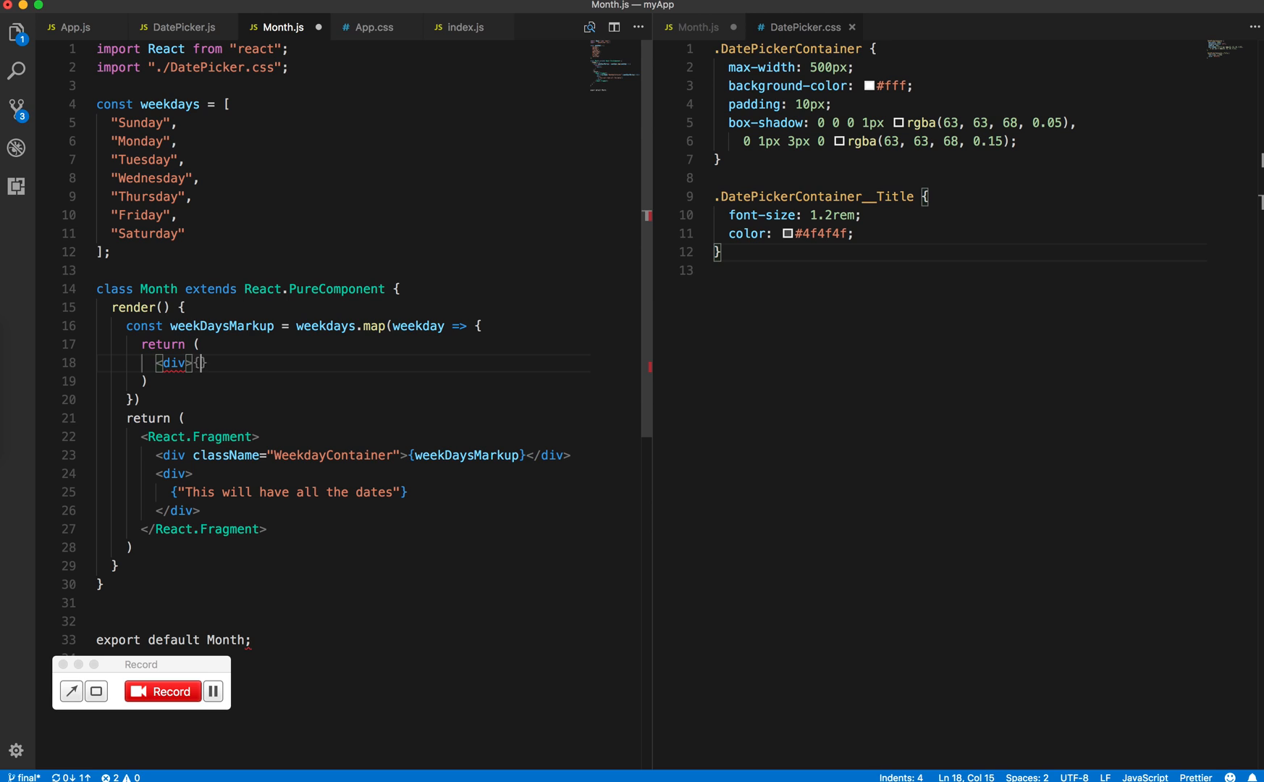
{"action": "type", "text": "{weekday}</d"}
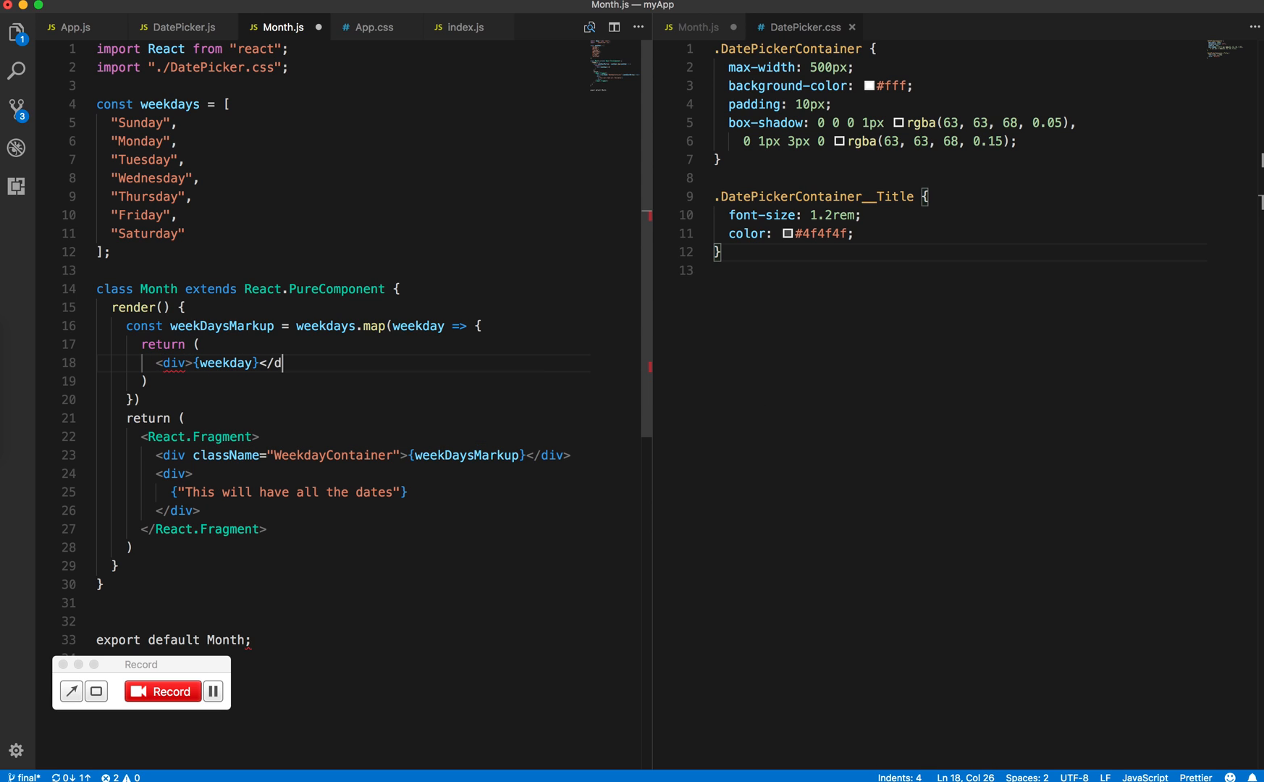
{"action": "type", "text": "iv>"}
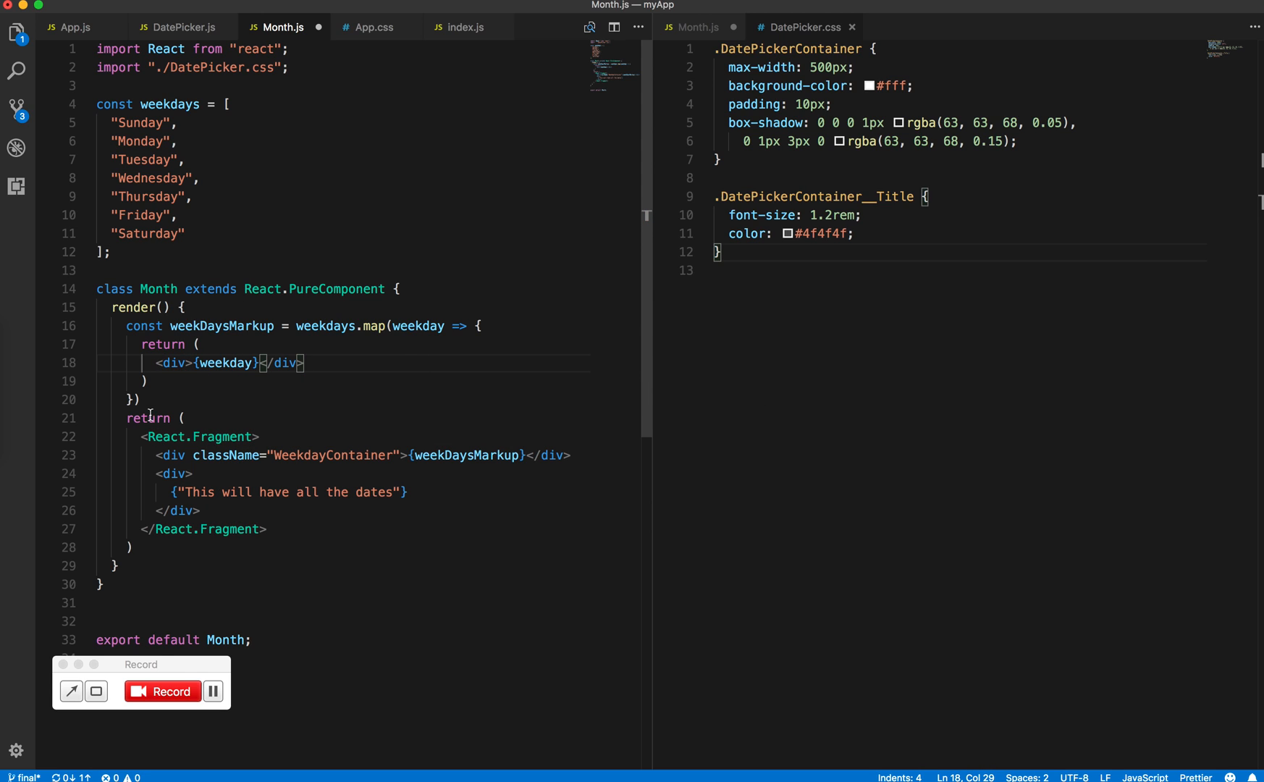
{"action": "type", "text": ";"}
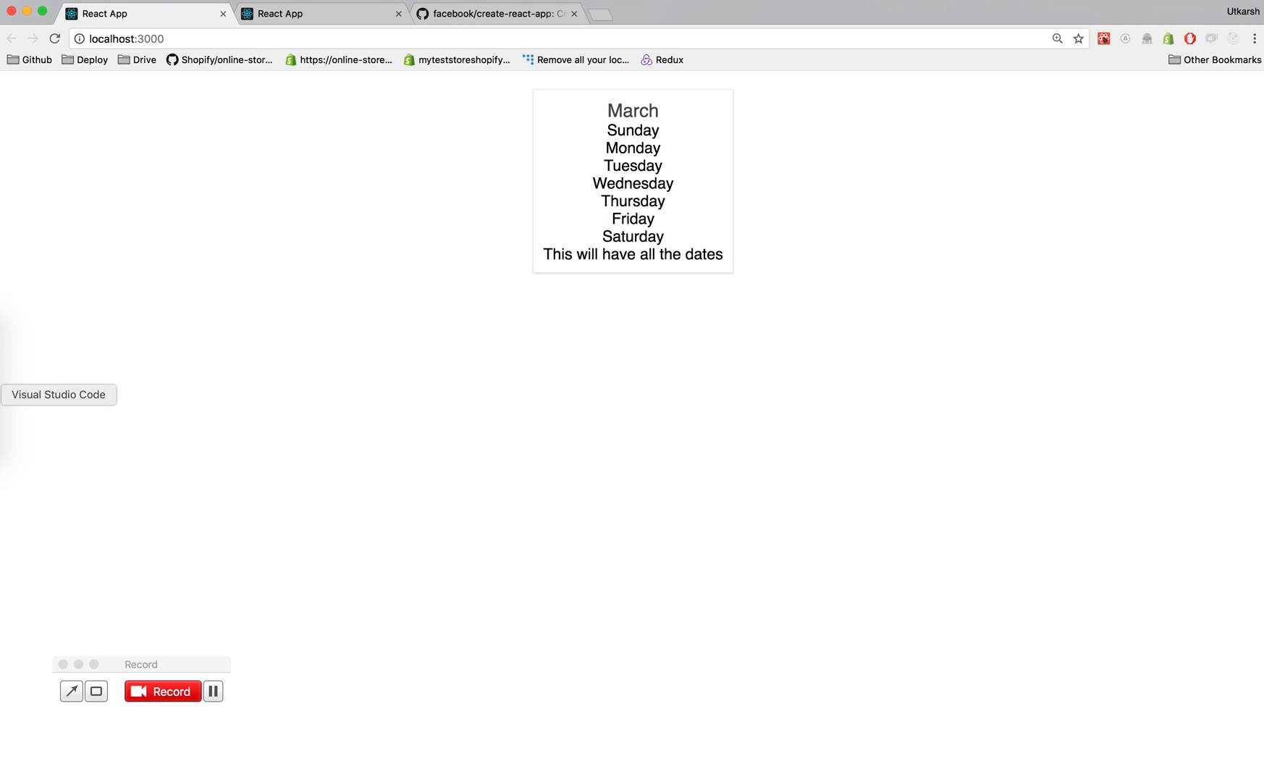
Confirm Chrome lists Sunday through Saturday under March, then return to the editor.
{"action": "left_click", "coordinate": [58, 394]}
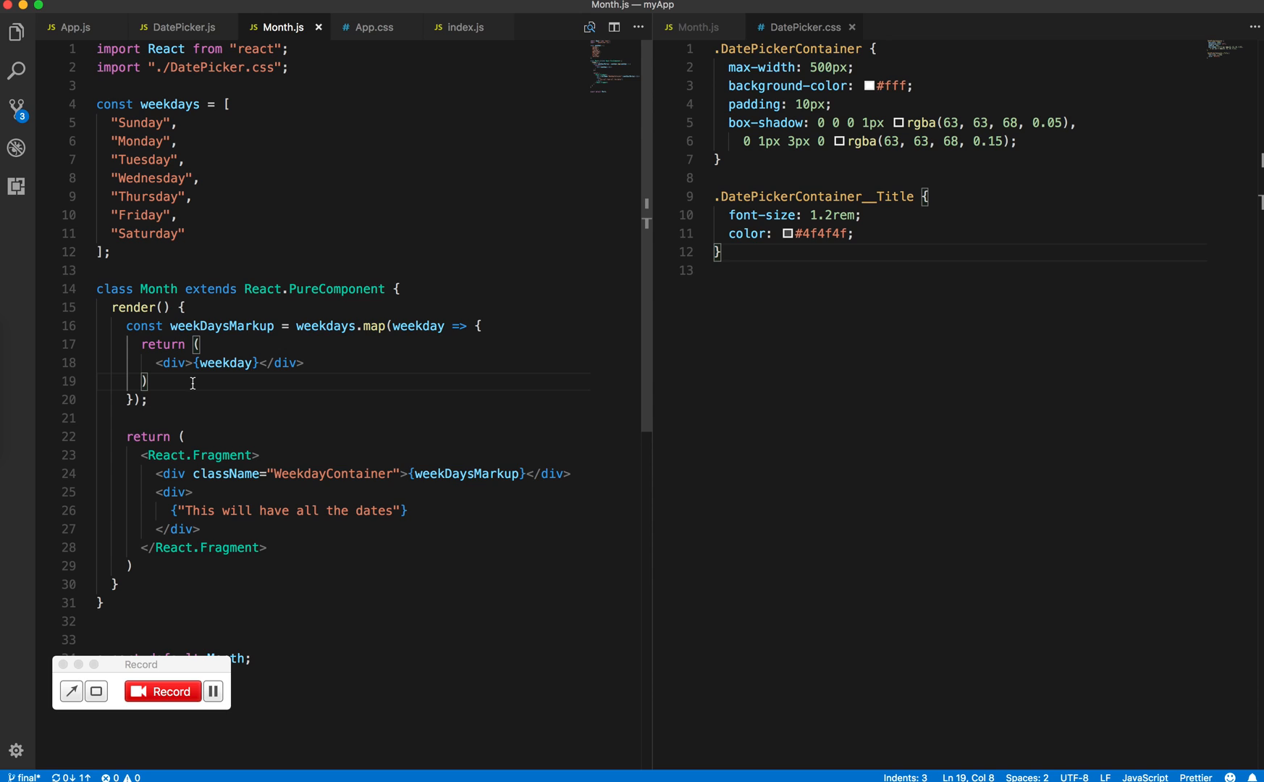
{"action": "mouse_move", "coordinate": [158, 362]}
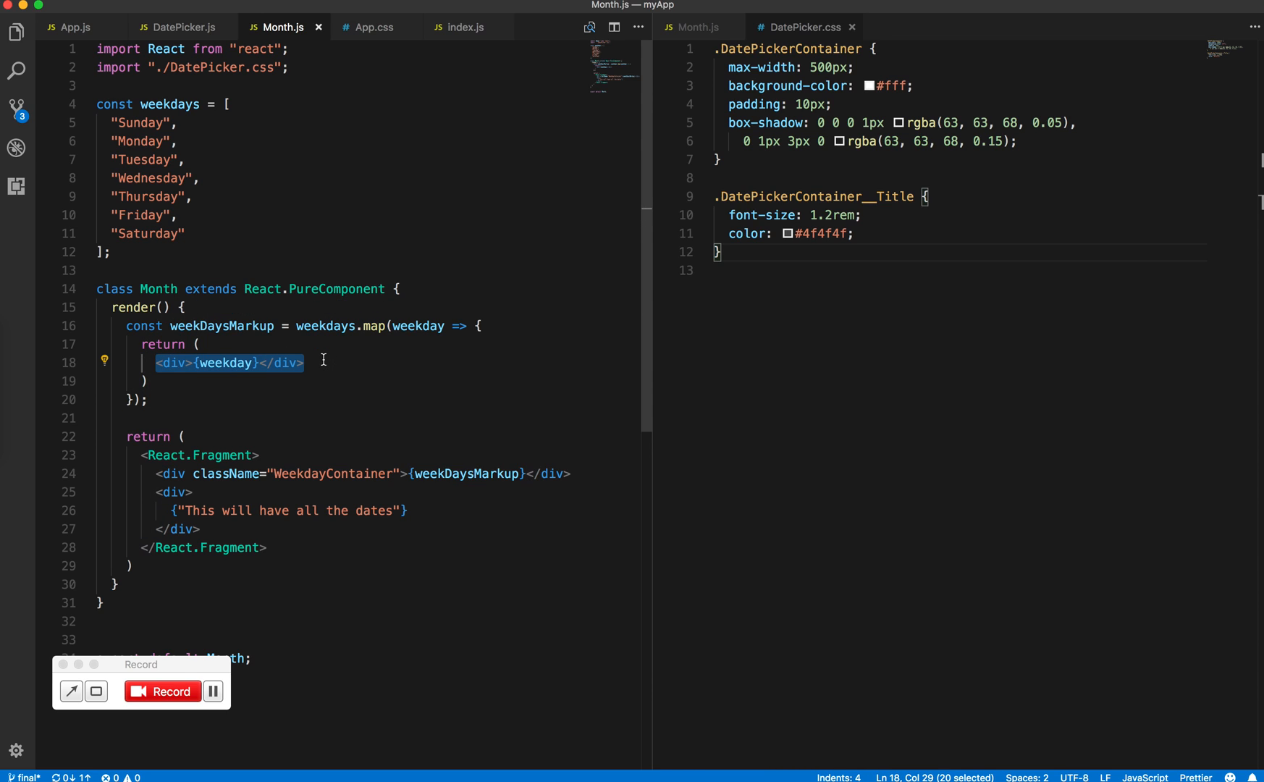
Select the <div>{weekday}</div> markup in the map callback and start typing <Weekday.
{"action": "double_click", "coordinate": [228, 362]}
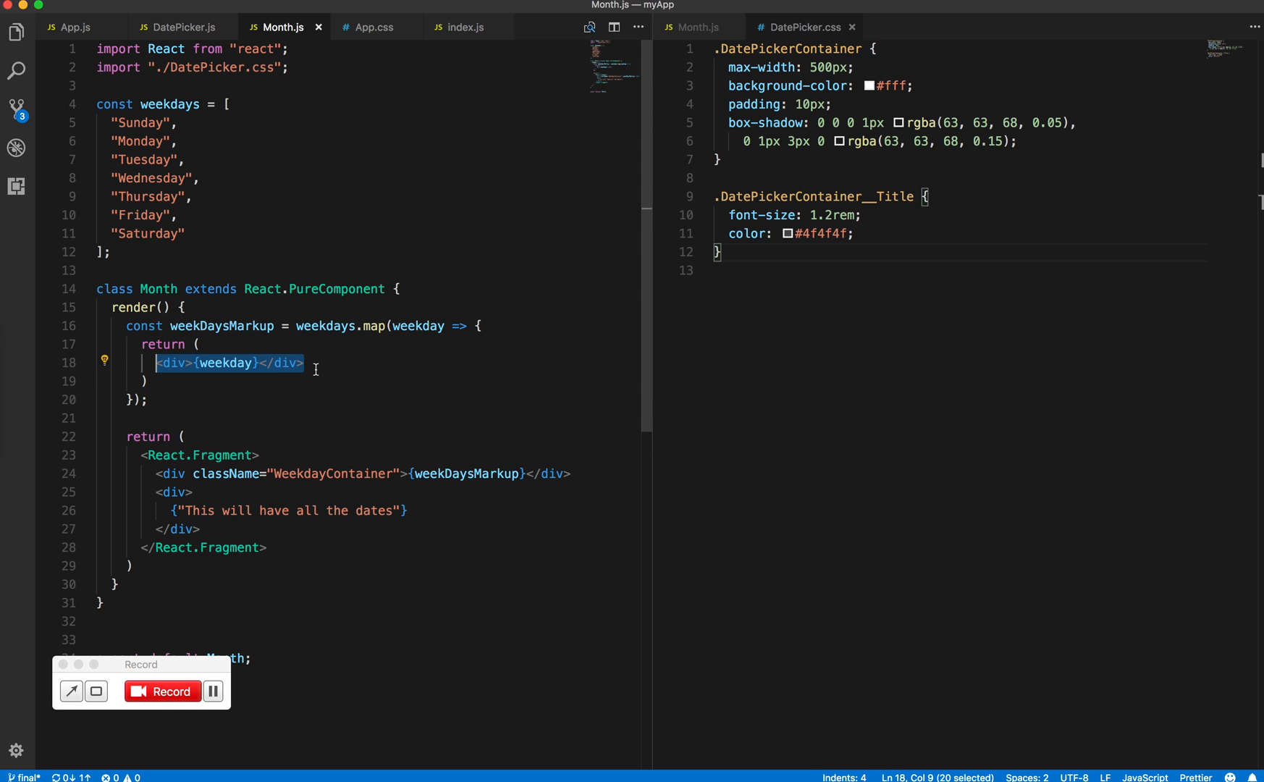
{"action": "type", "text": "<Weekday"}
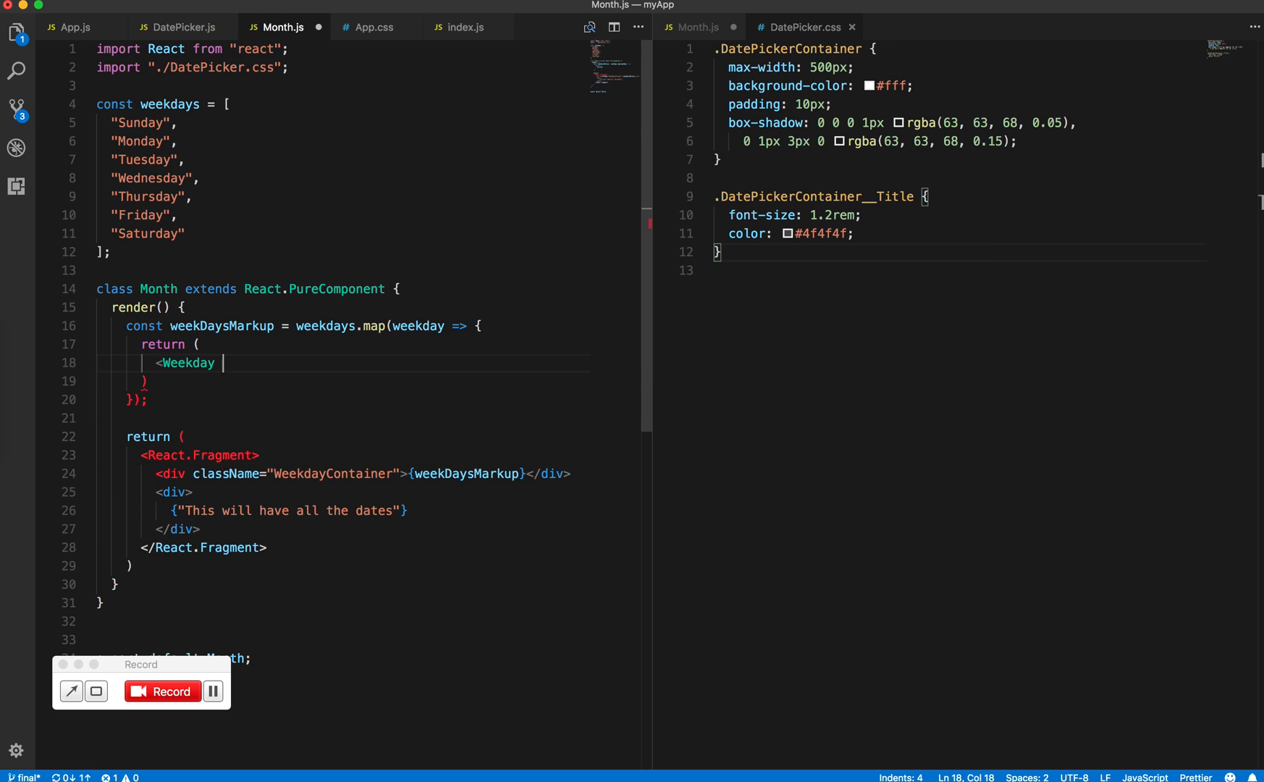
Give Weekday key={weekday}, title={abbreviationFromWeekday(weekday)}, and begin label={weekday}.
{"action": "type", "text": "/>"}
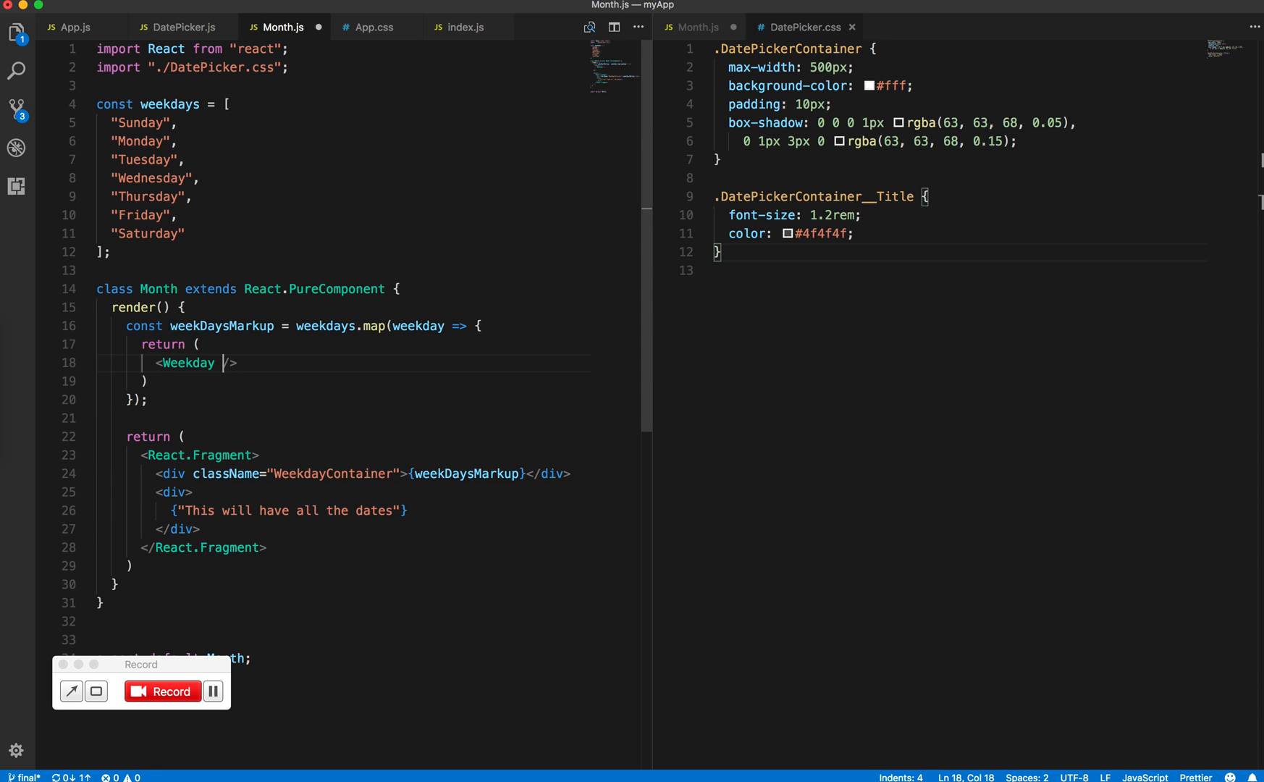
{"action": "key", "text": "enter"}
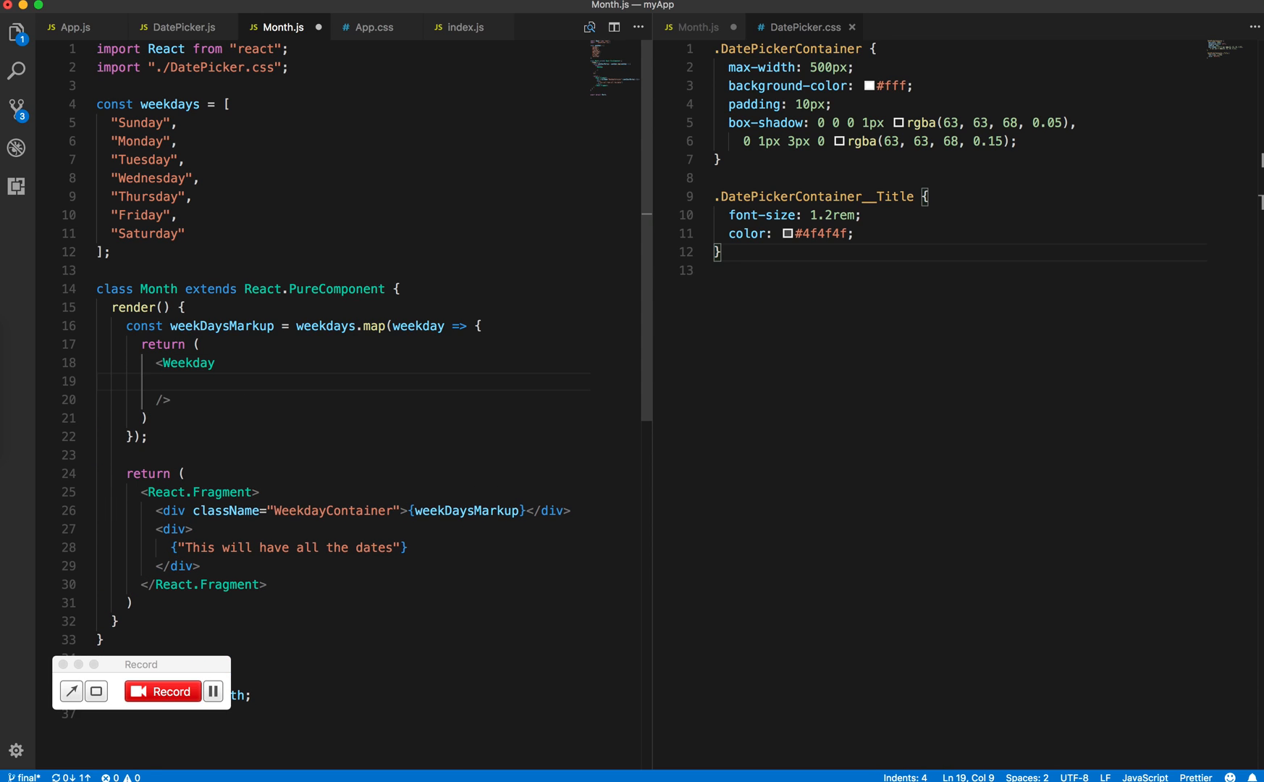
{"action": "type", "text": "key="}
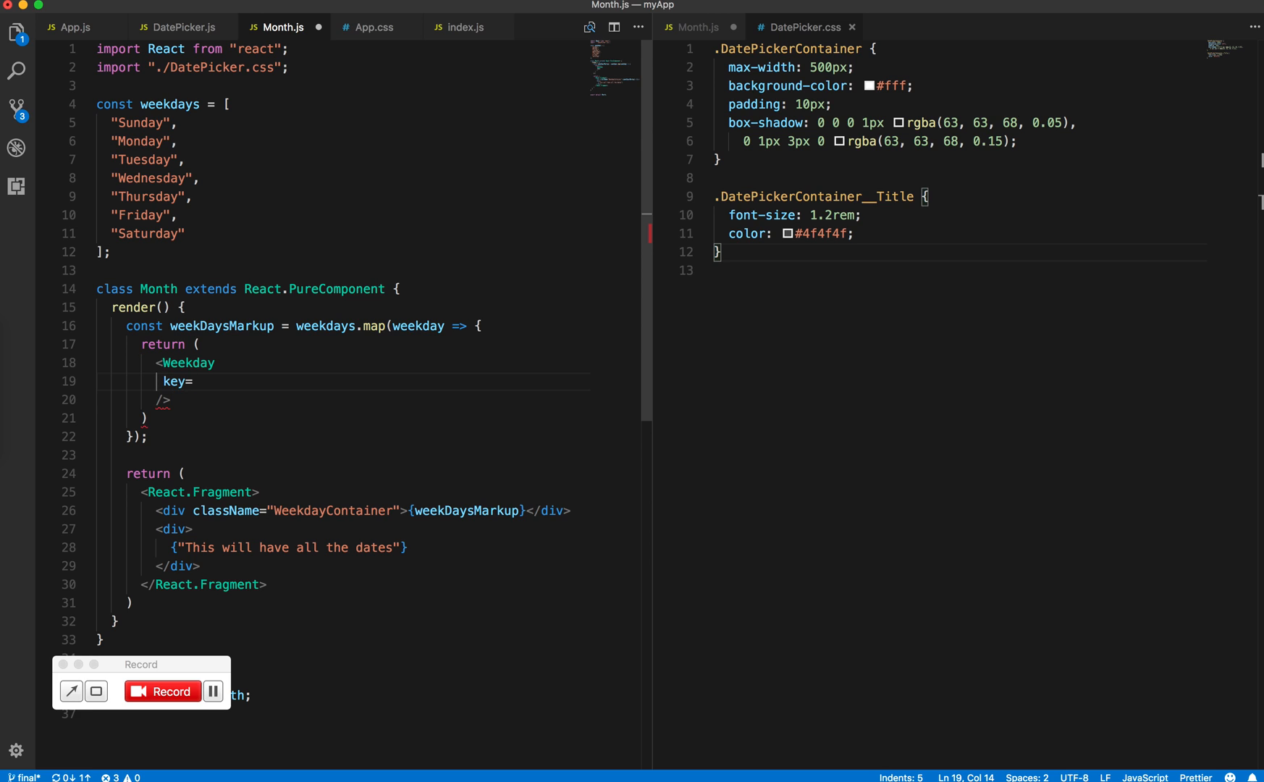
{"action": "type", "text": "{weekday}"}
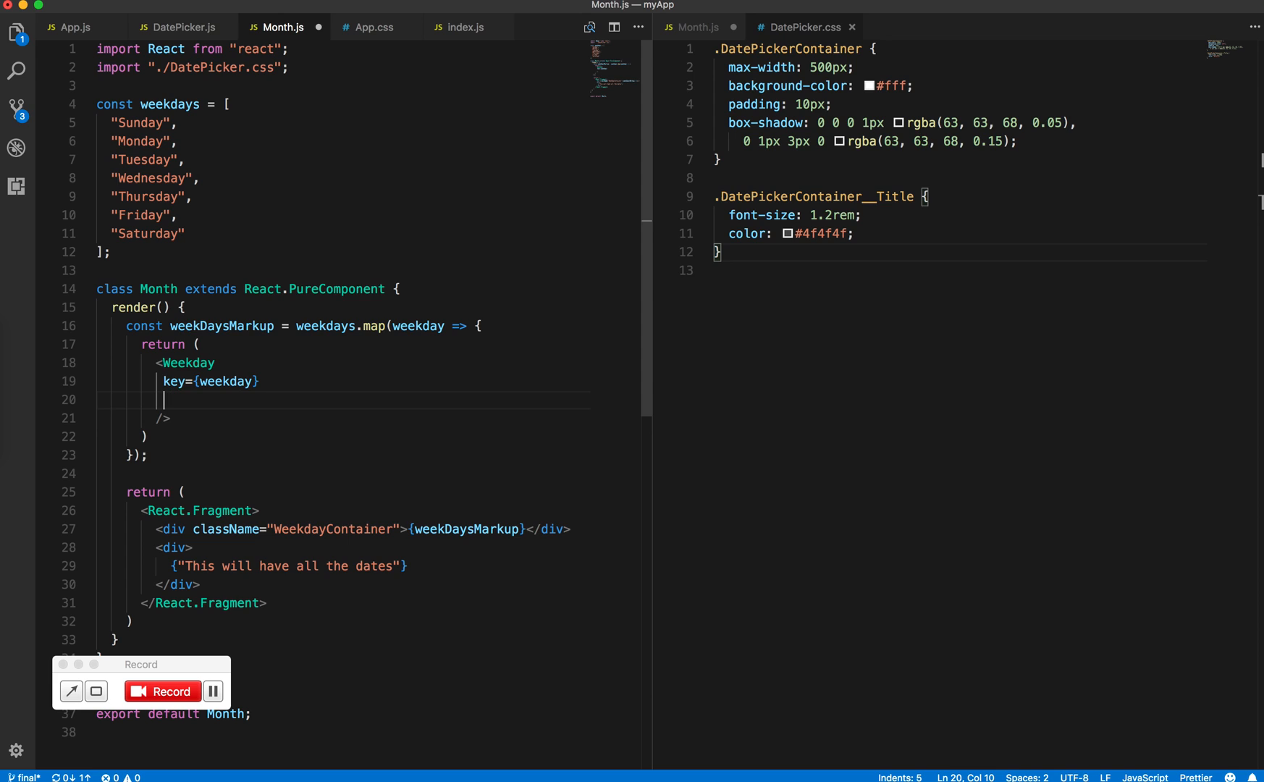
{"action": "type", "text": "title="}
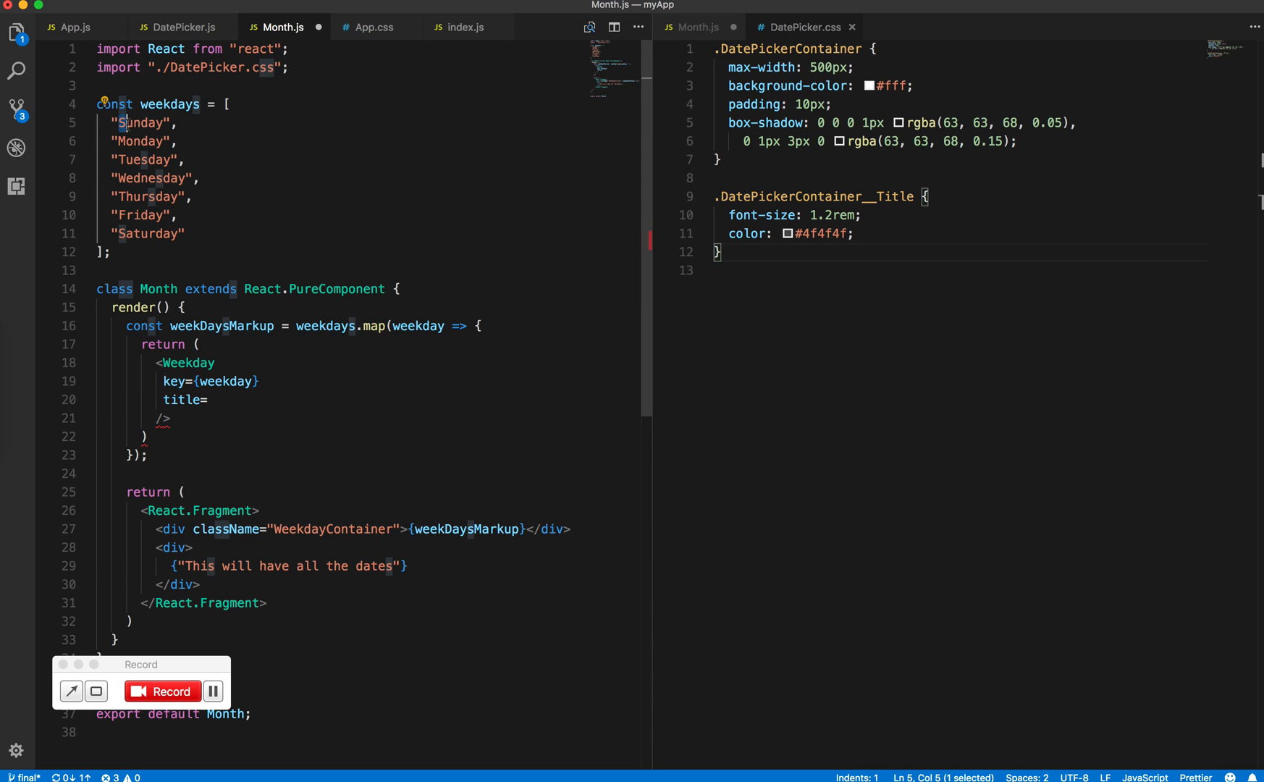
{"action": "type", "text": "{}"}
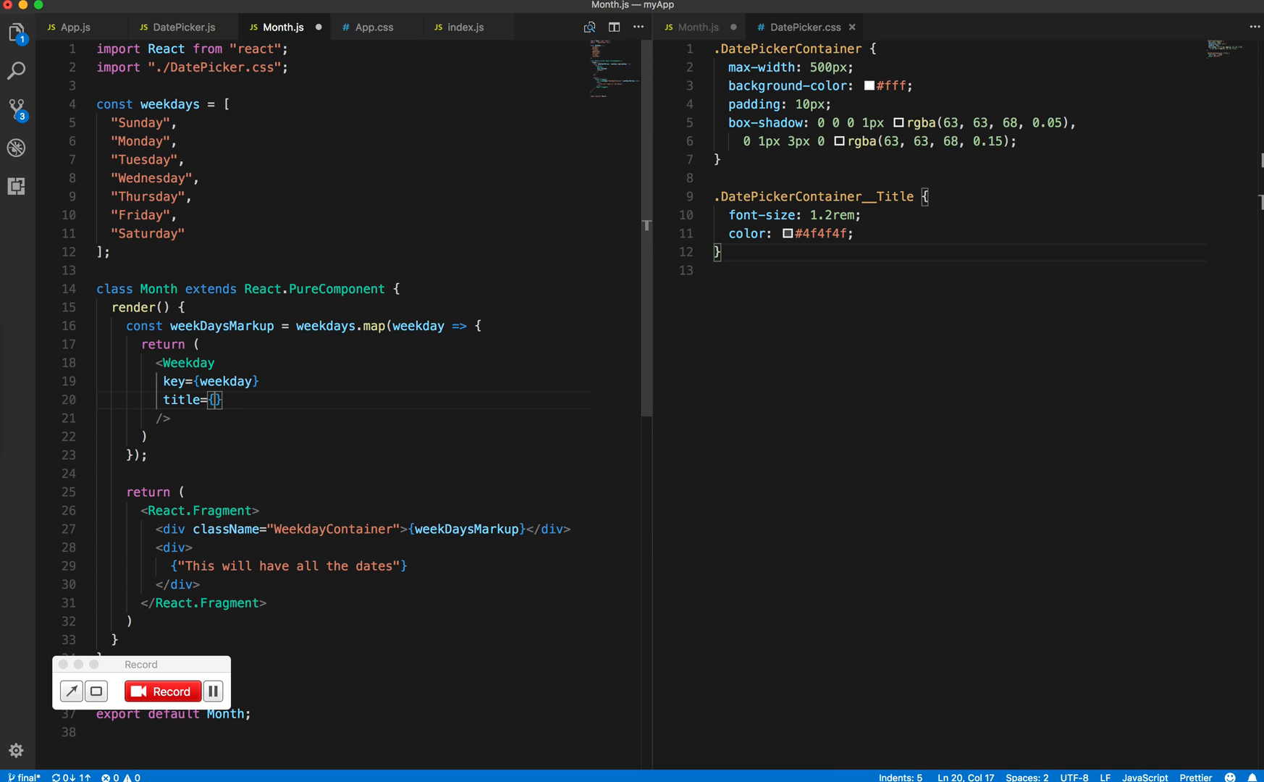
{"action": "type", "text": "a"}
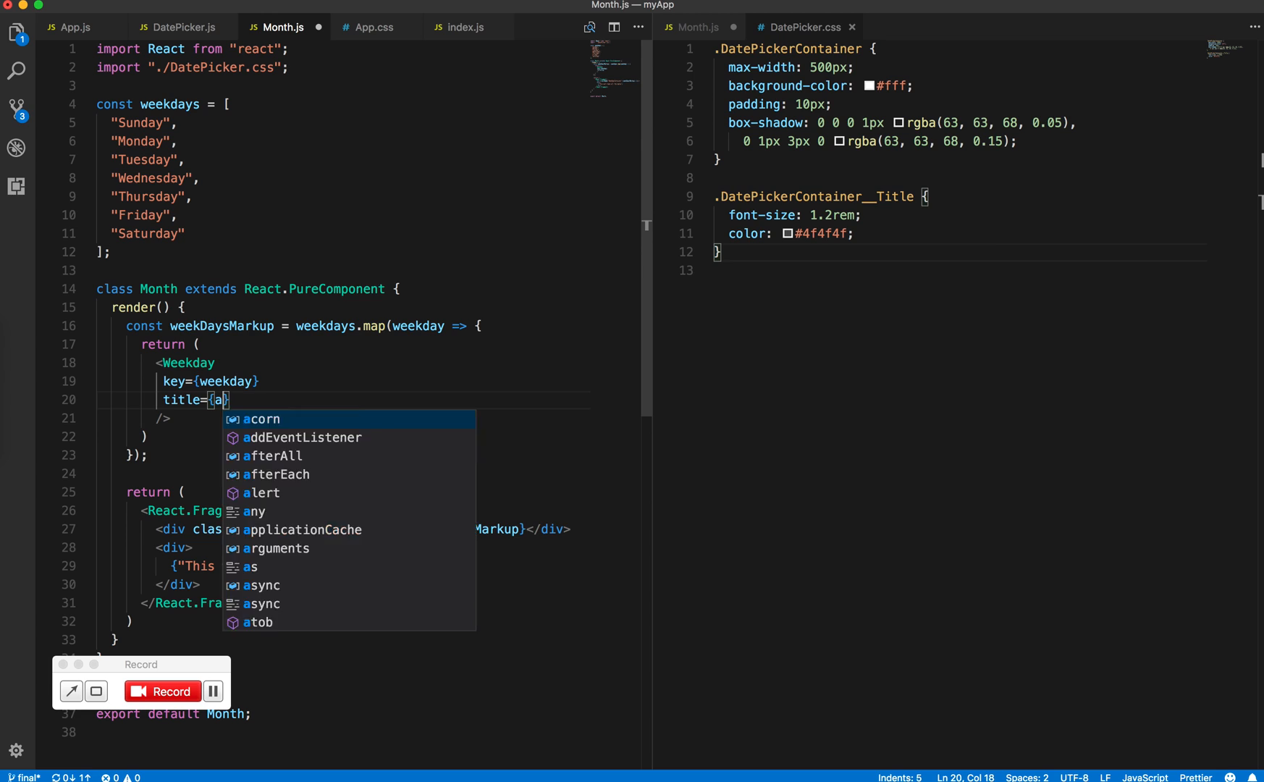
{"action": "type", "text": "abbreviationFromWeekday("}
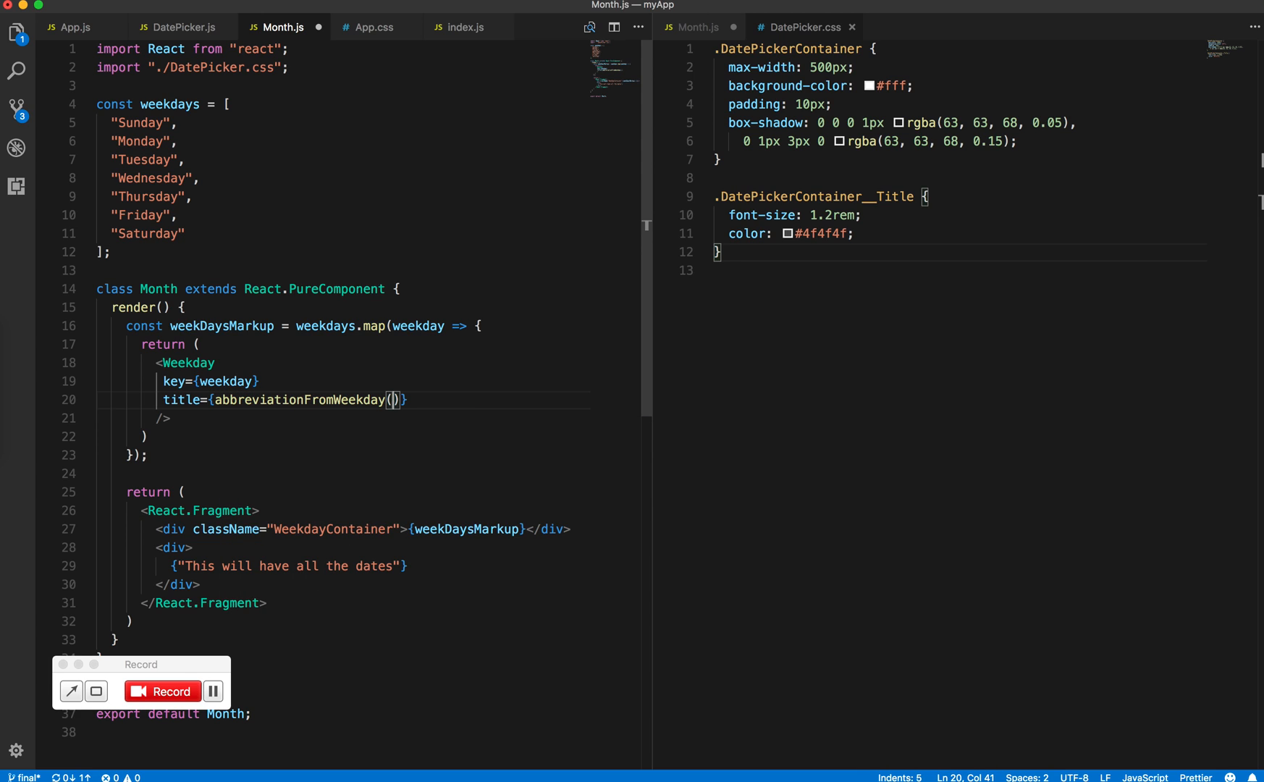
{"action": "type", "text": "weekday"}
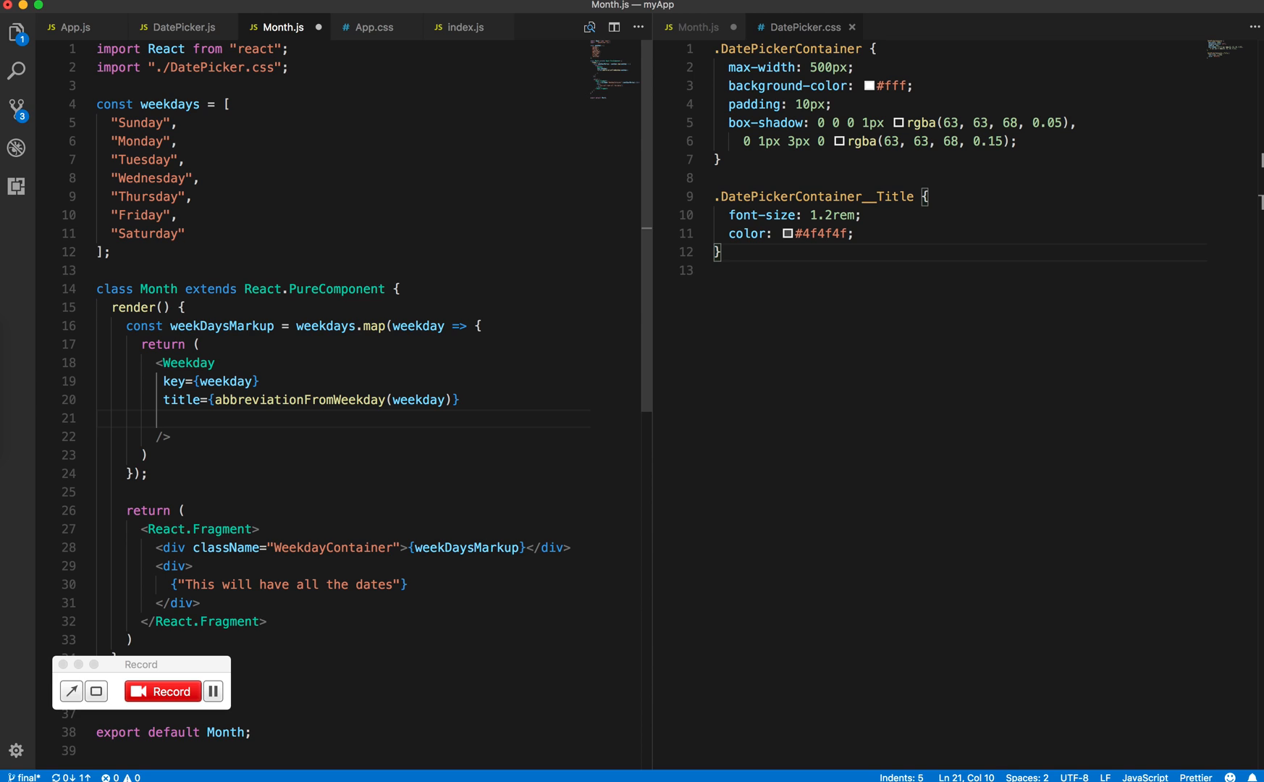
{"action": "type", "text": "label="}
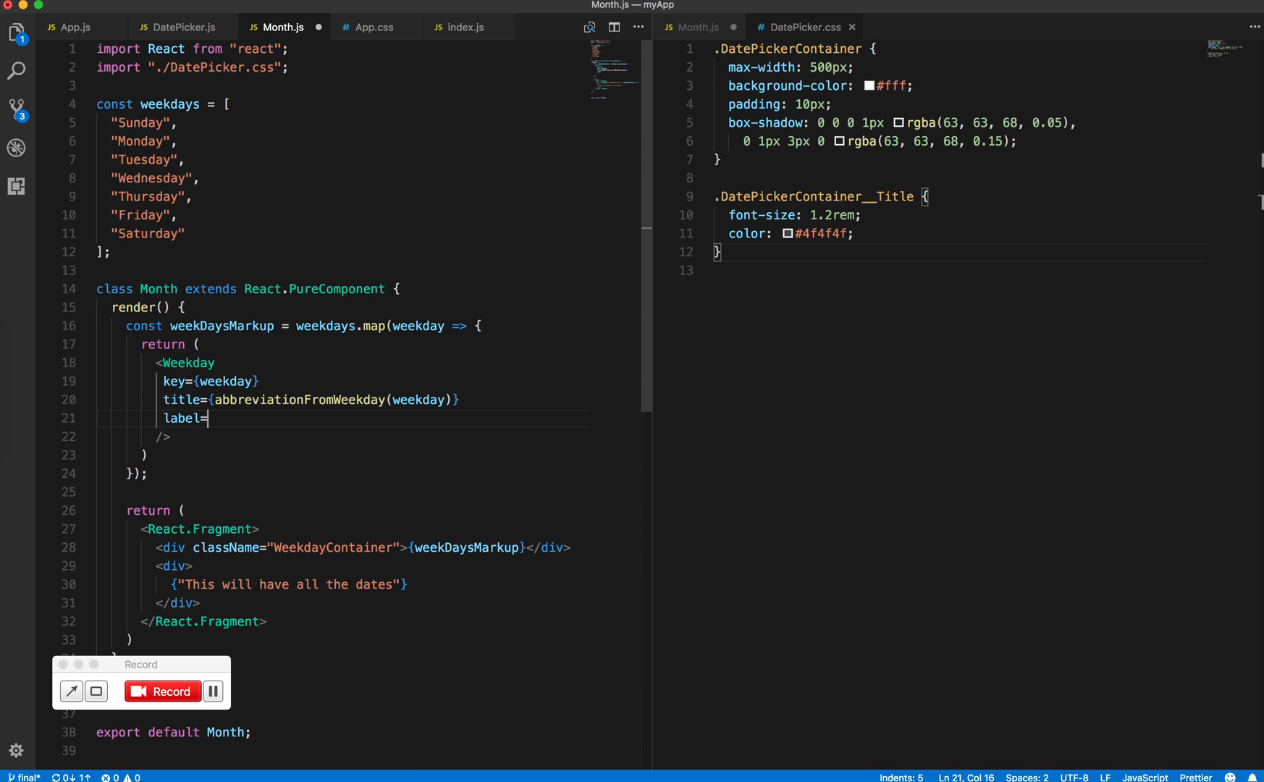
{"action": "type", "text": "{week"}
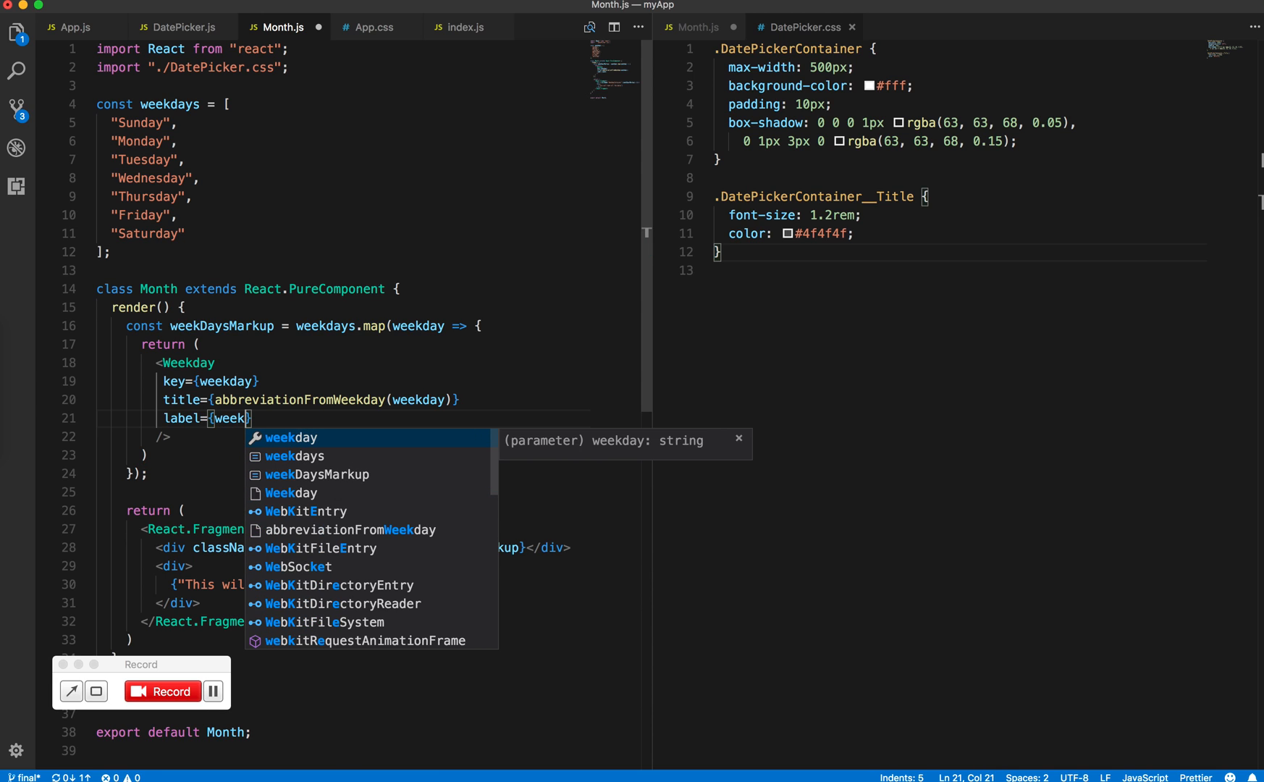